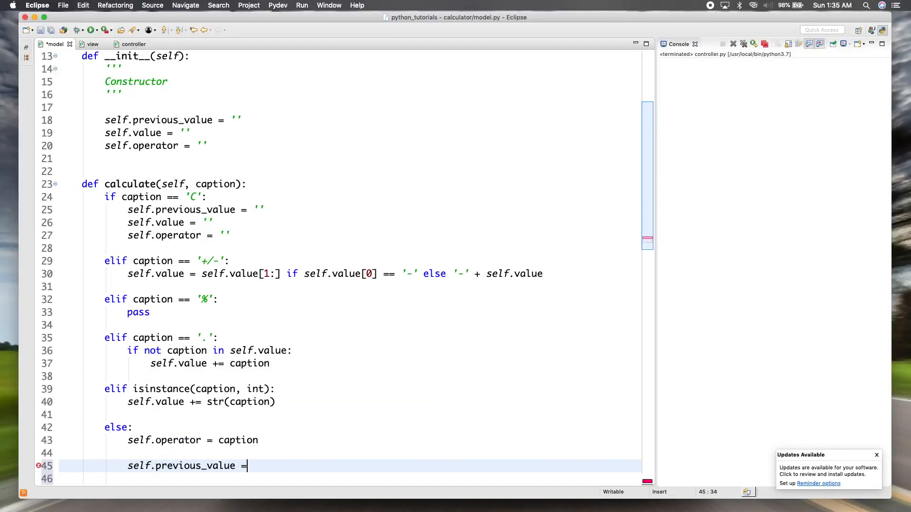
Complete the else branch with self.previous_value = self.value.
{"action": "type", "text": "self.vale"}
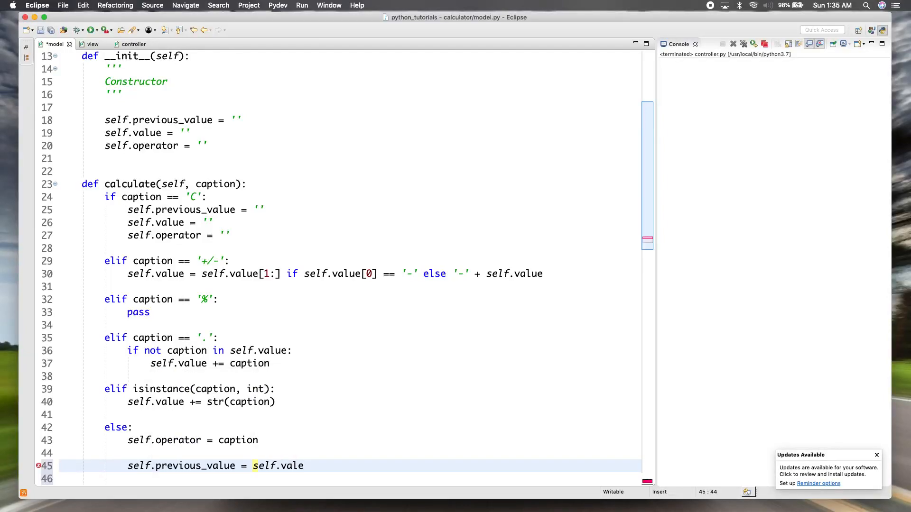
{"action": "type", "text": "ue"}
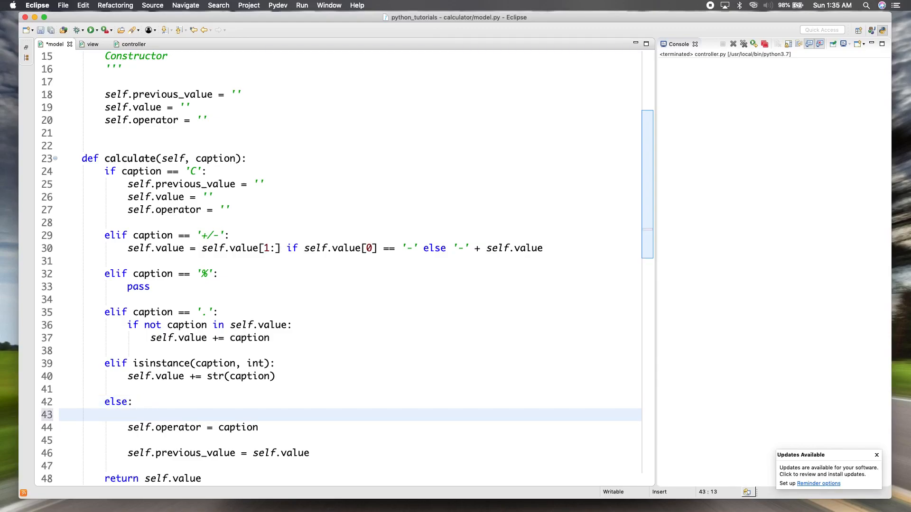
Add an 'if self.value:' guard under else, dropping the empty-string comparison.
{"action": "type", "text": "self.value"}
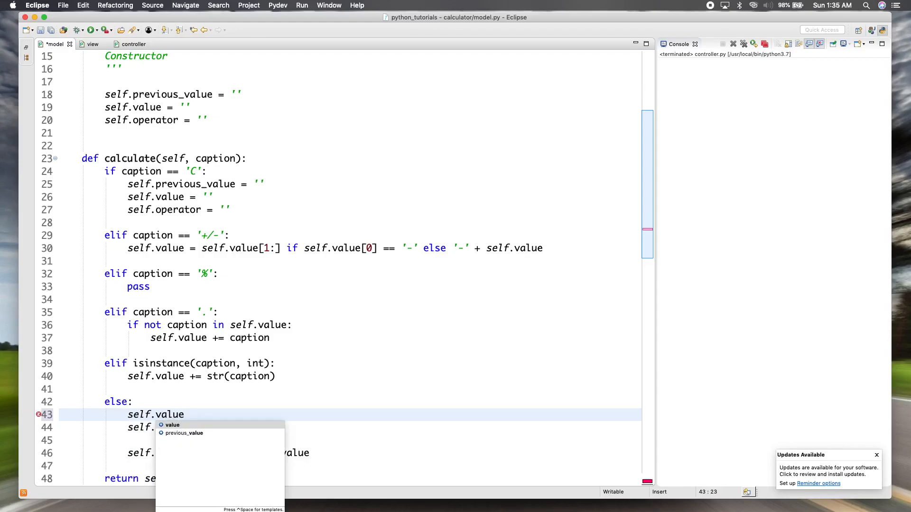
{"action": "left_click", "coordinate": [173, 425]}
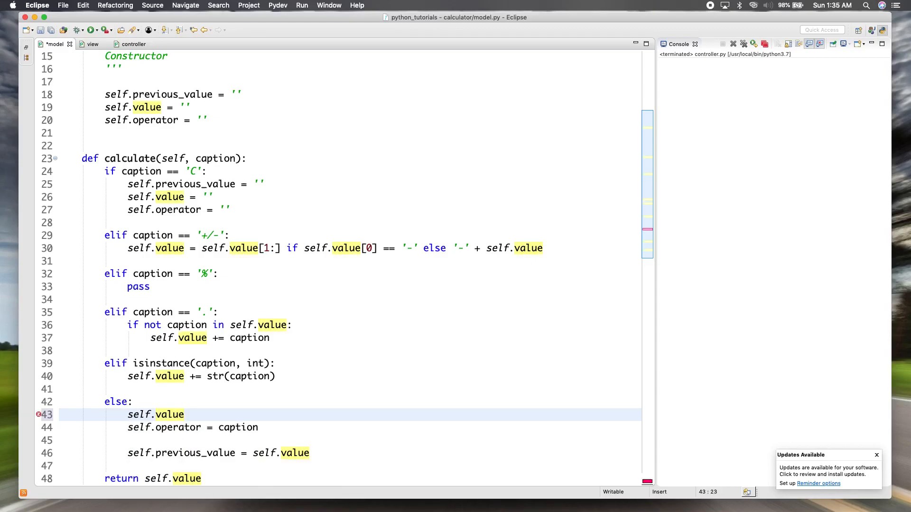
{"action": "type", "text": "if"}
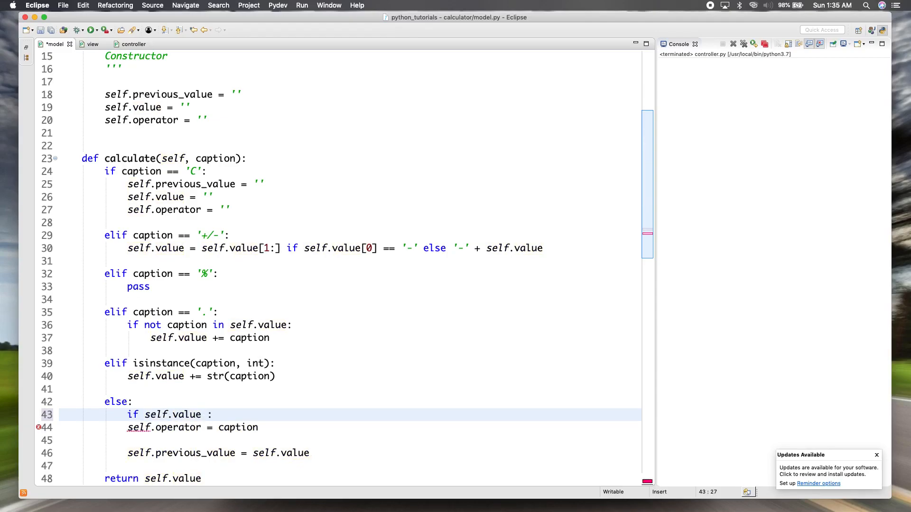
{"action": "type", "text": "== ''"}
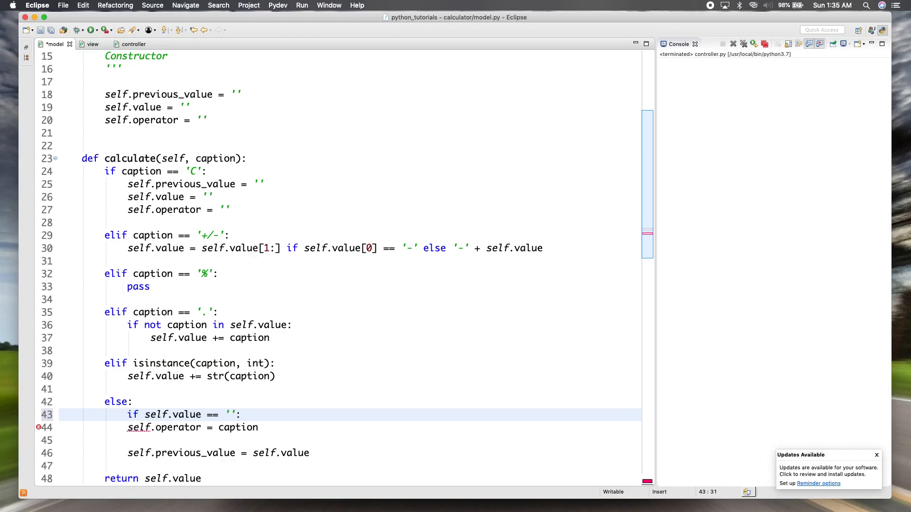
{"action": "left_click", "coordinate": [228, 414]}
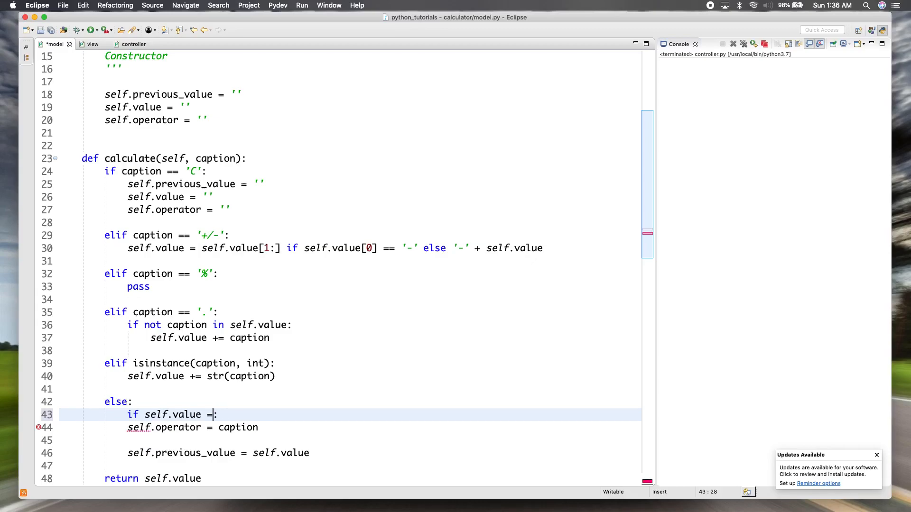
{"action": "double_click", "coordinate": [188, 415]}
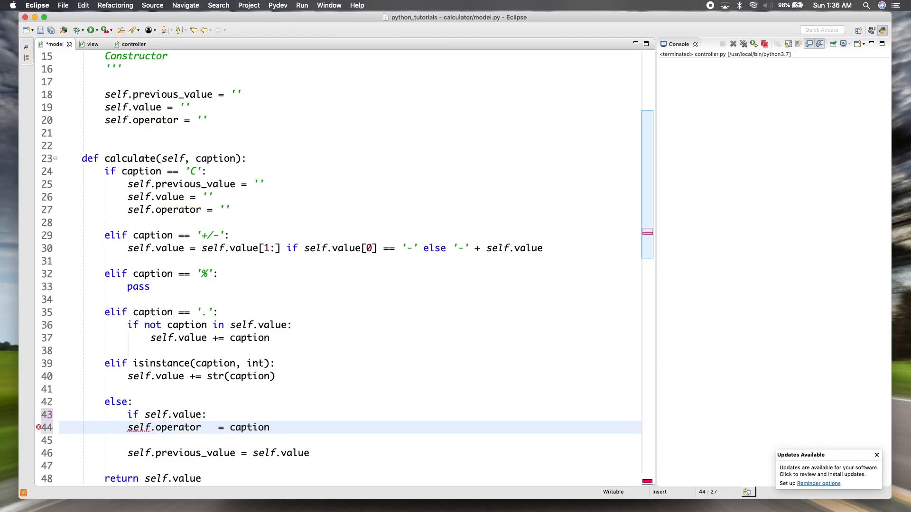
Indent the operator and previous_value assignments beneath the if self.value check.
{"action": "double_click", "coordinate": [178, 428]}
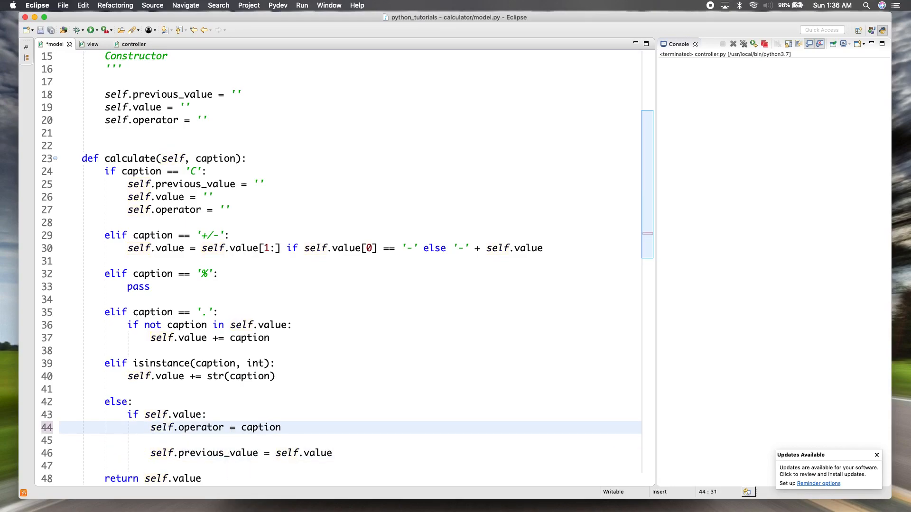
{"action": "left_click", "coordinate": [230, 440]}
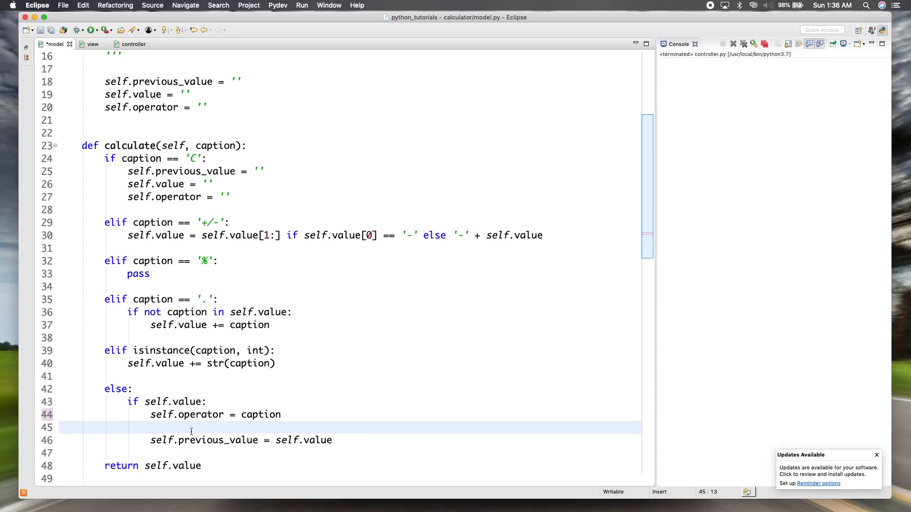
{"action": "left_click", "coordinate": [210, 401]}
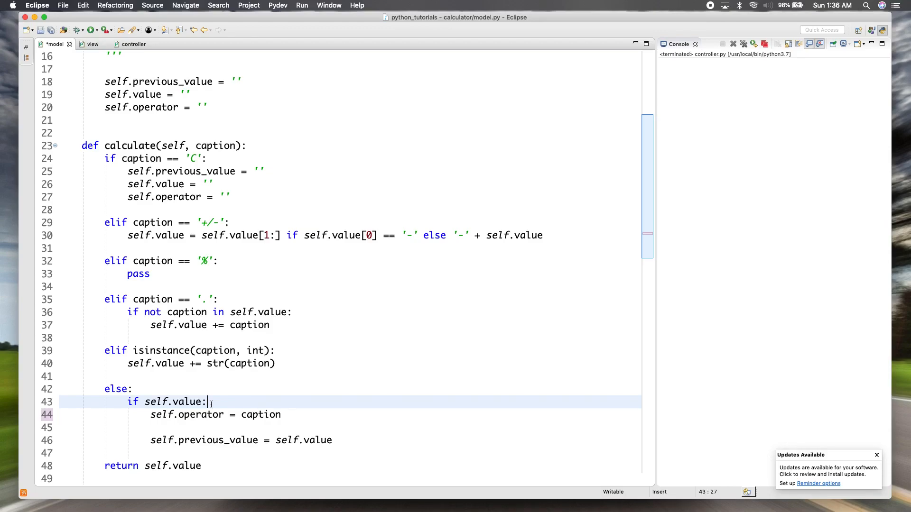
{"action": "mouse_move", "coordinate": [286, 372]}
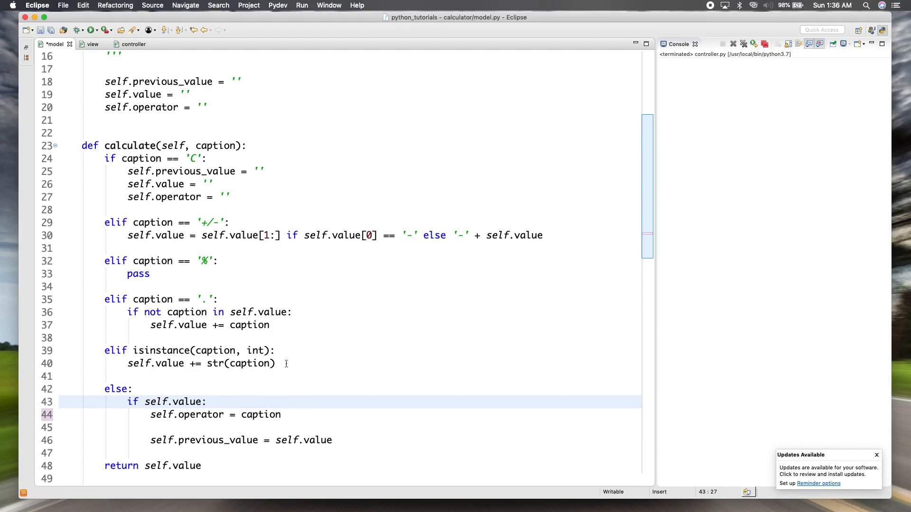
{"action": "mouse_move", "coordinate": [262, 297]}
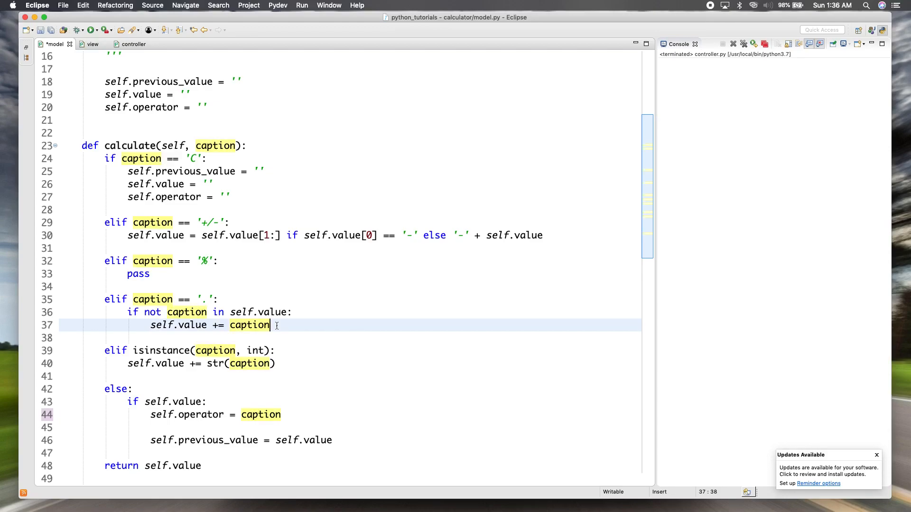
{"action": "mouse_move", "coordinate": [169, 274]}
{"action": "type", "text": "elif caption == '=':"}
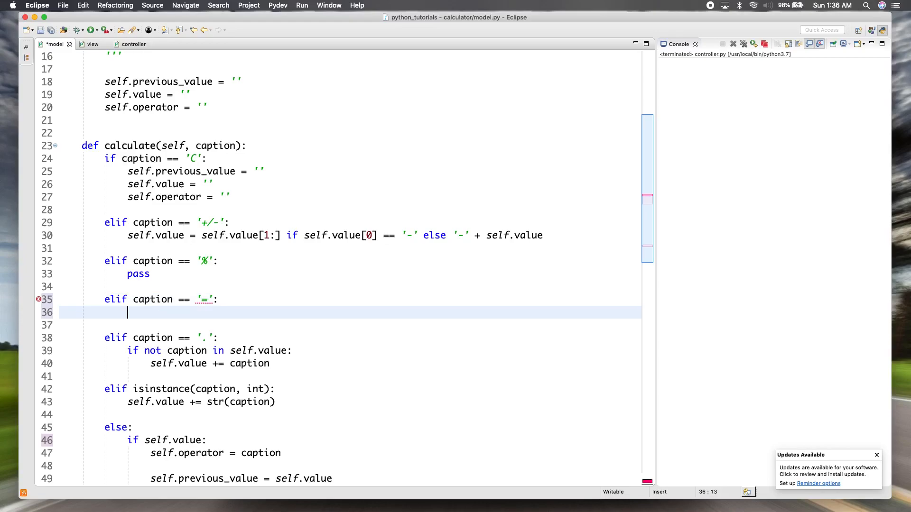
Put a placeholder pass in the '=' branch and save model.py.
{"action": "type", "text": "pass"}
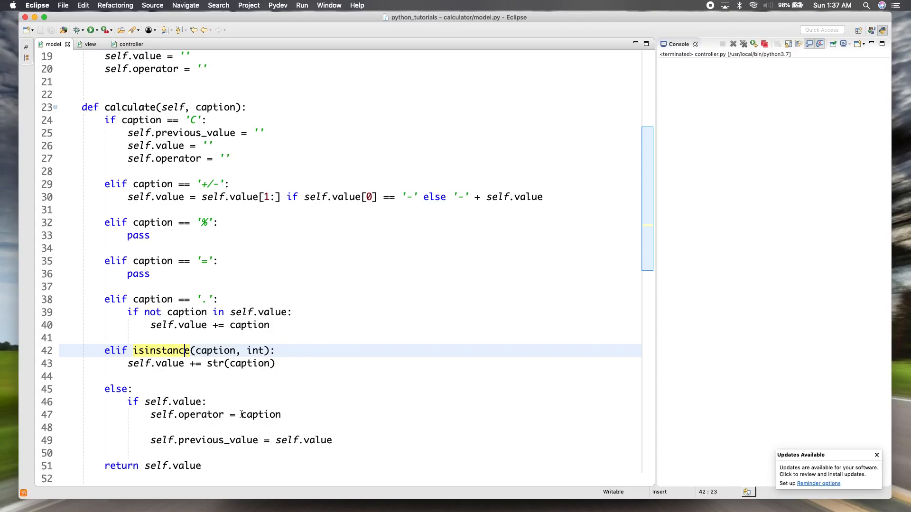
{"action": "left_click", "coordinate": [226, 414]}
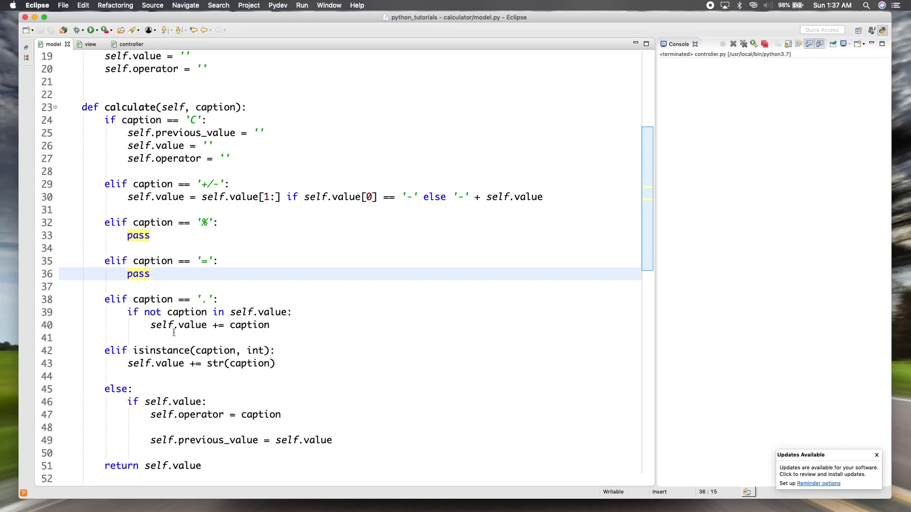
{"action": "left_click", "coordinate": [203, 465]}
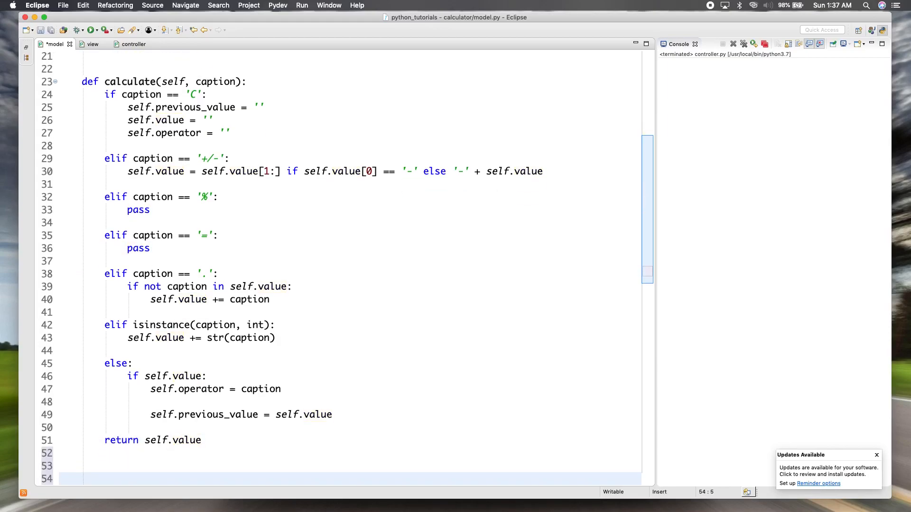
Define a new _evaluate(self) method whose body returns eval(...).
{"action": "type", "text": "def _e"}
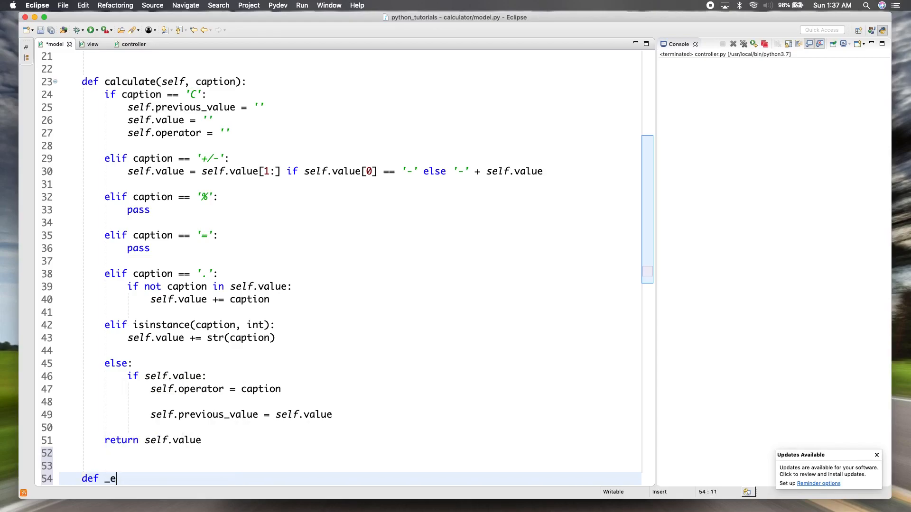
{"action": "type", "text": "valuate(self):"}
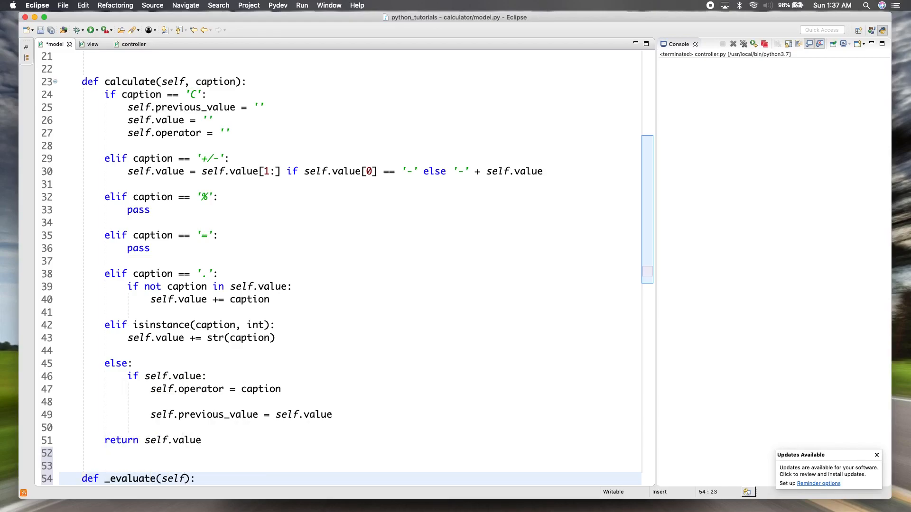
{"action": "double_click", "coordinate": [171, 479]}
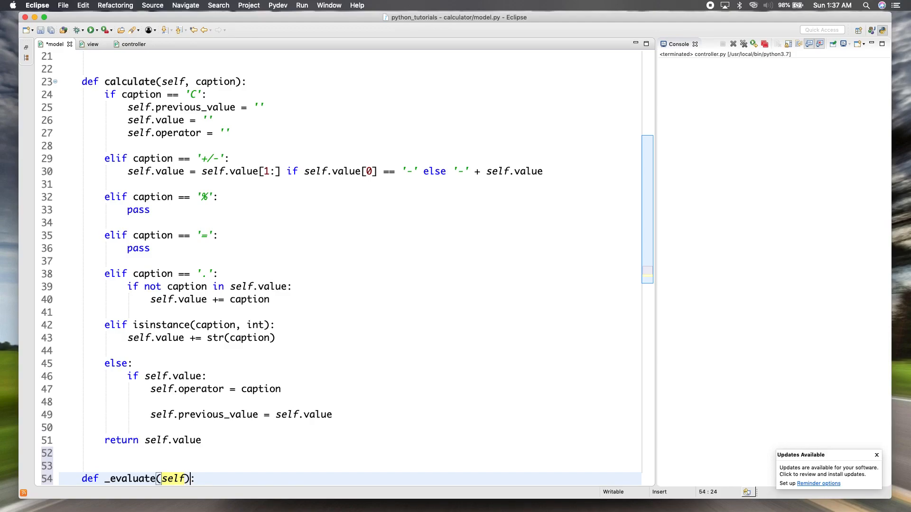
{"action": "key", "text": "return"}
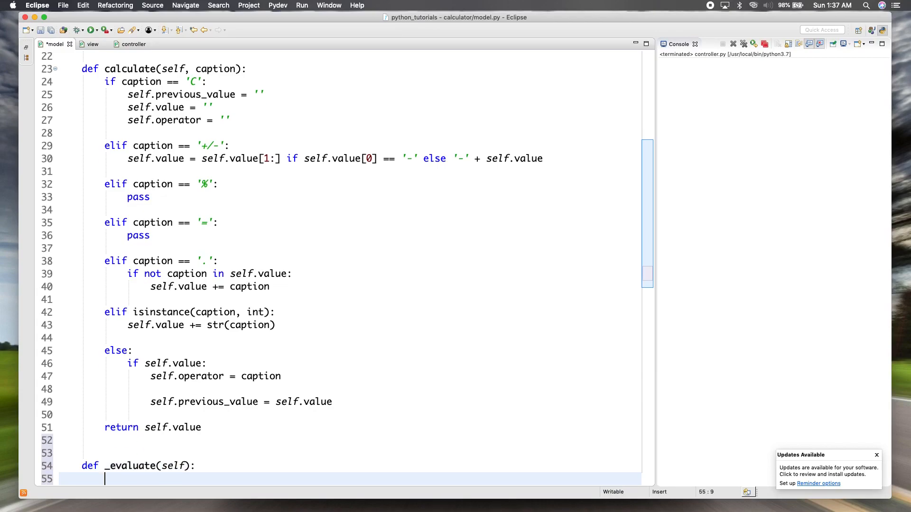
{"action": "type", "text": "return"}
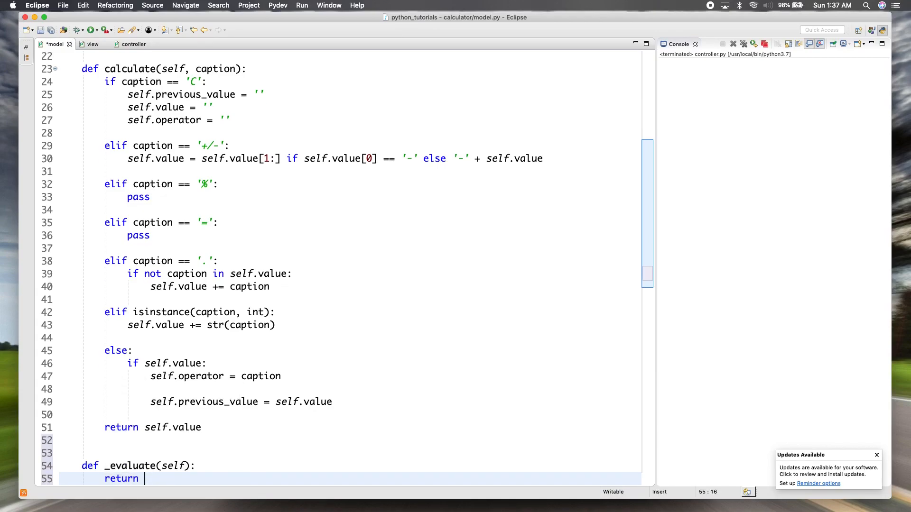
{"action": "type", "text": "eval()"}
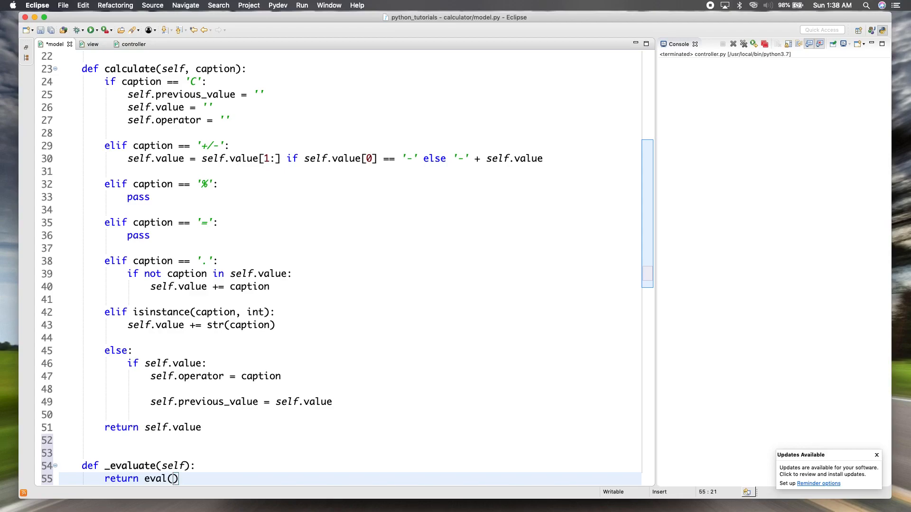
Fill eval with self.previous_value + self.operator + self.value and save.
{"action": "type", "text": "self.previous_value+"}
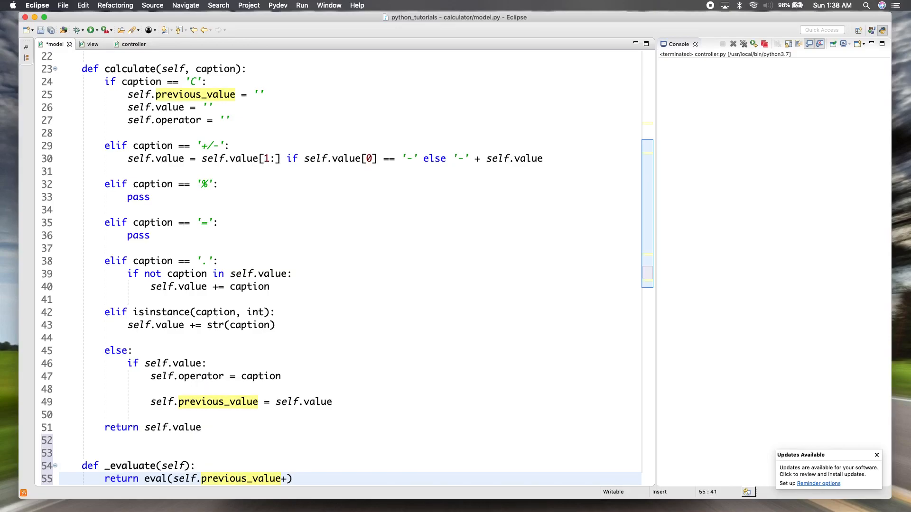
{"action": "type", "text": "self.operator+self"}
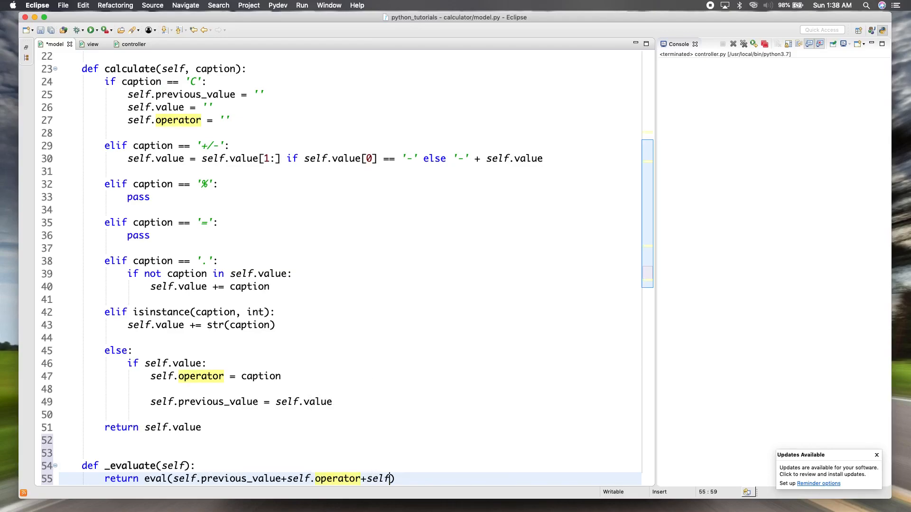
{"action": "type", "text": ".value"}
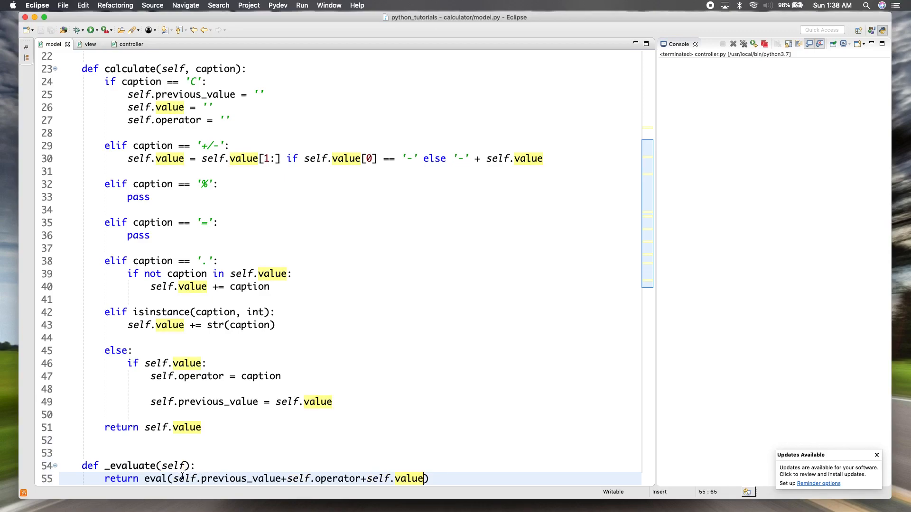
{"action": "left_click", "coordinate": [318, 479]}
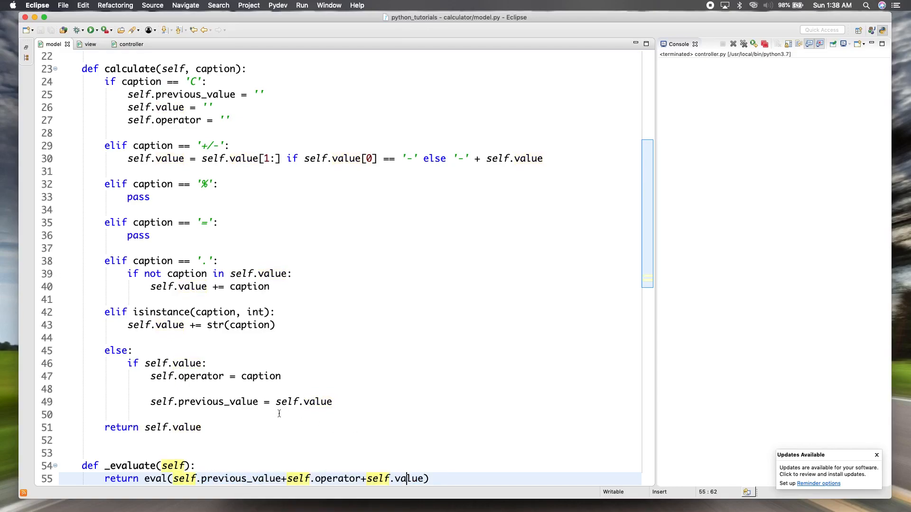
{"action": "left_click", "coordinate": [204, 375]}
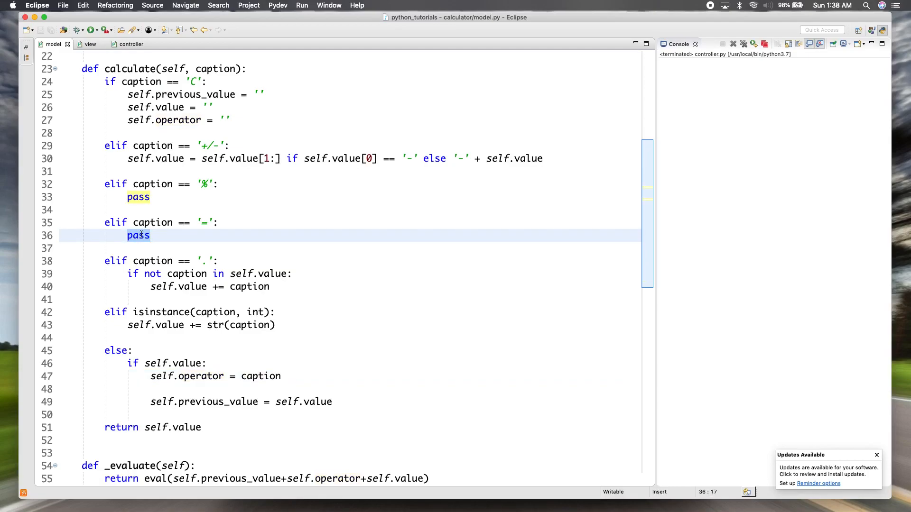
{"action": "type", "text": "self"}
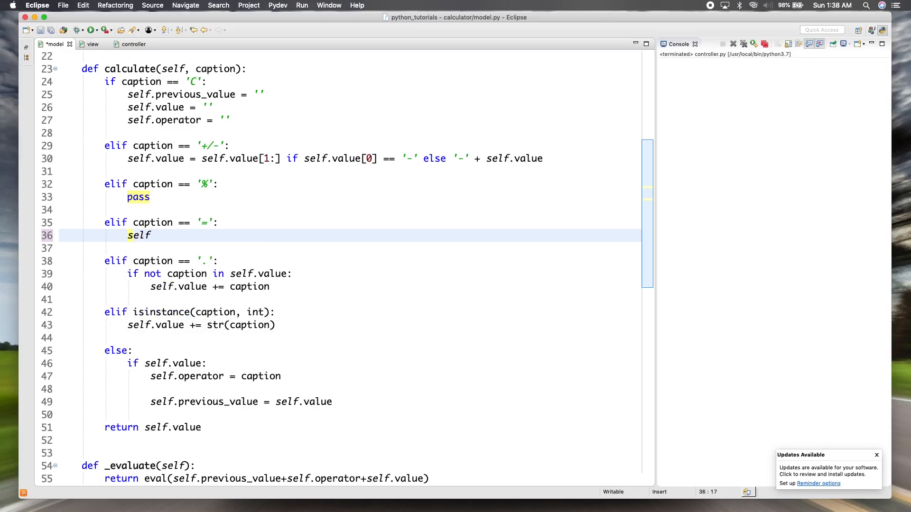
{"action": "type", "text": ".value ="}
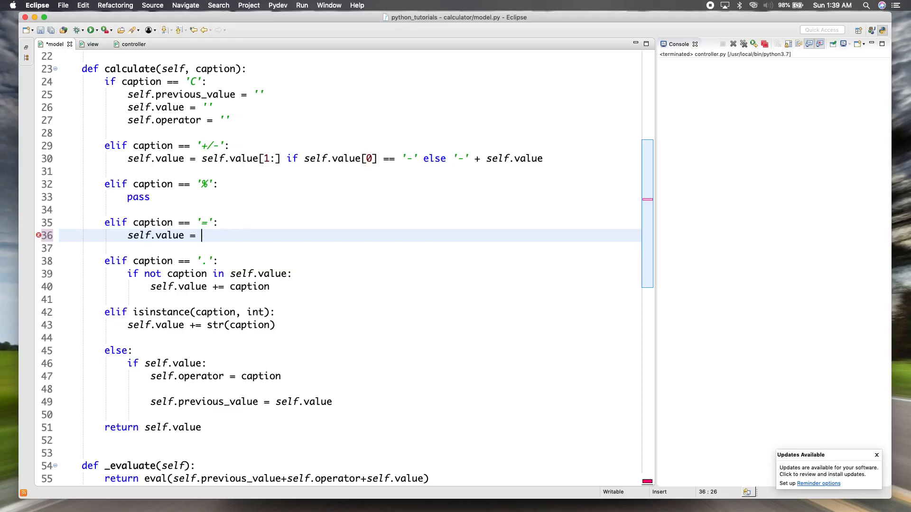
{"action": "type", "text": "str()"}
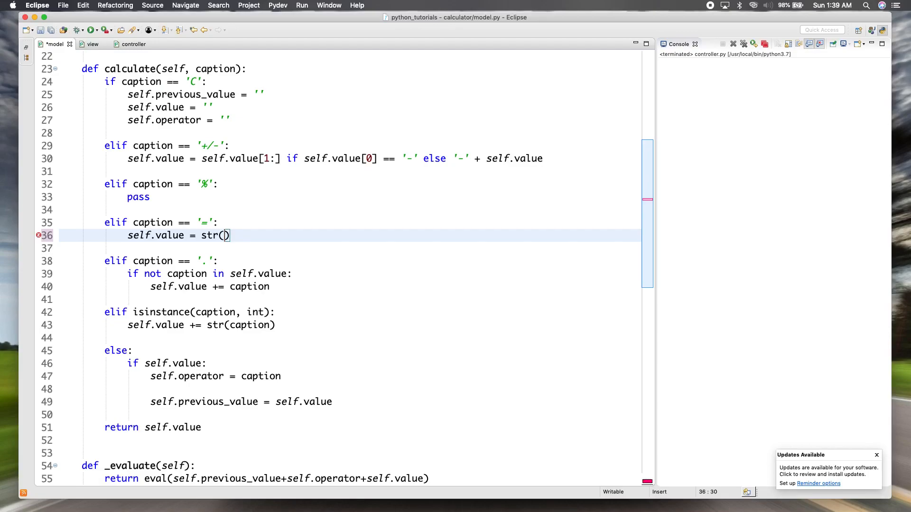
{"action": "type", "text": "self._evaluate("}
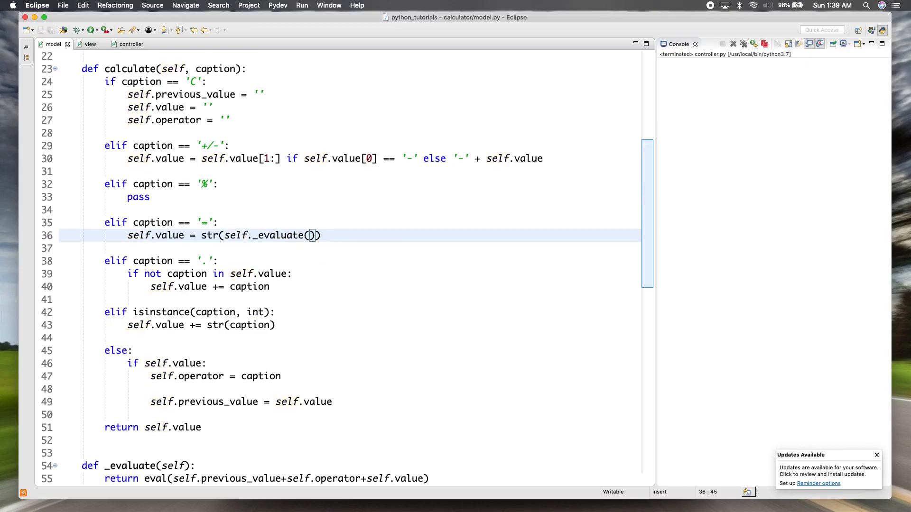
{"action": "mouse_move", "coordinate": [239, 340]}
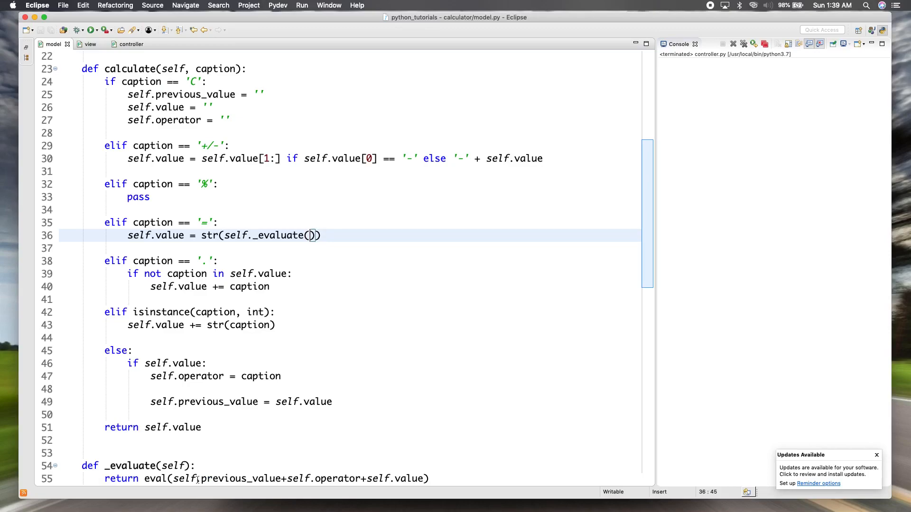
{"action": "mouse_move", "coordinate": [206, 467]}
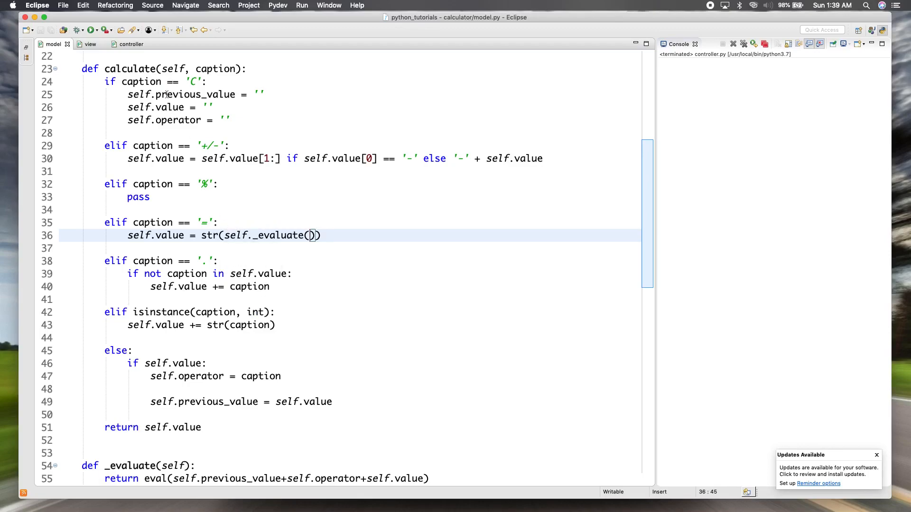
{"action": "left_click", "coordinate": [88, 44]}
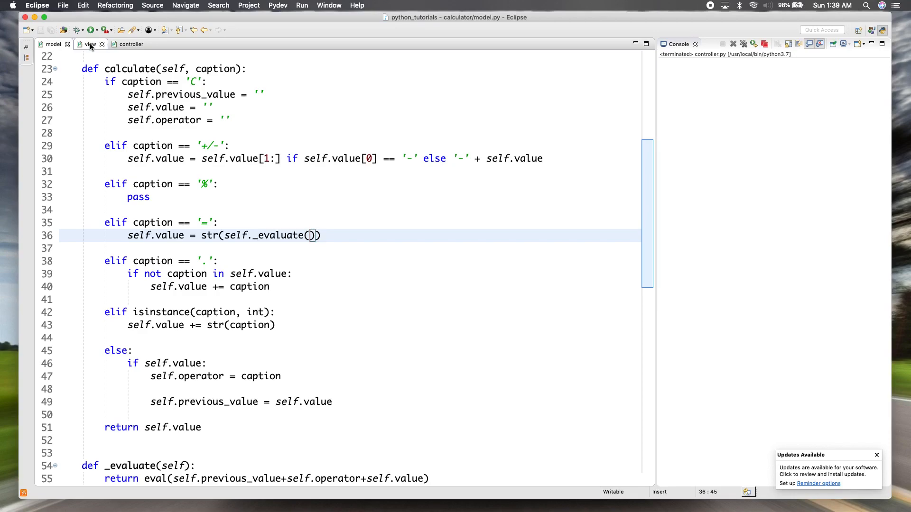
Run controller.py, enter 4 + 5 =, observe 45 then 49, and close PyCalc.
{"action": "left_click", "coordinate": [130, 44]}
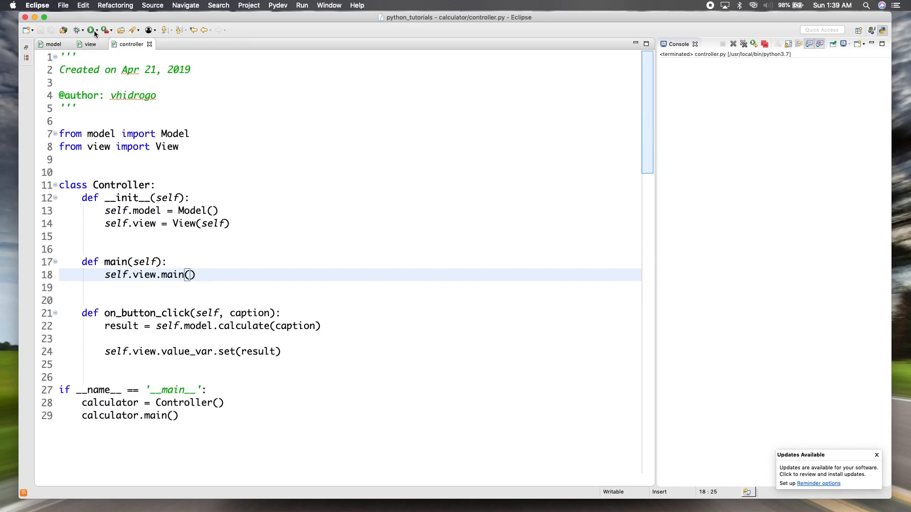
{"action": "mouse_move", "coordinate": [252, 326]}
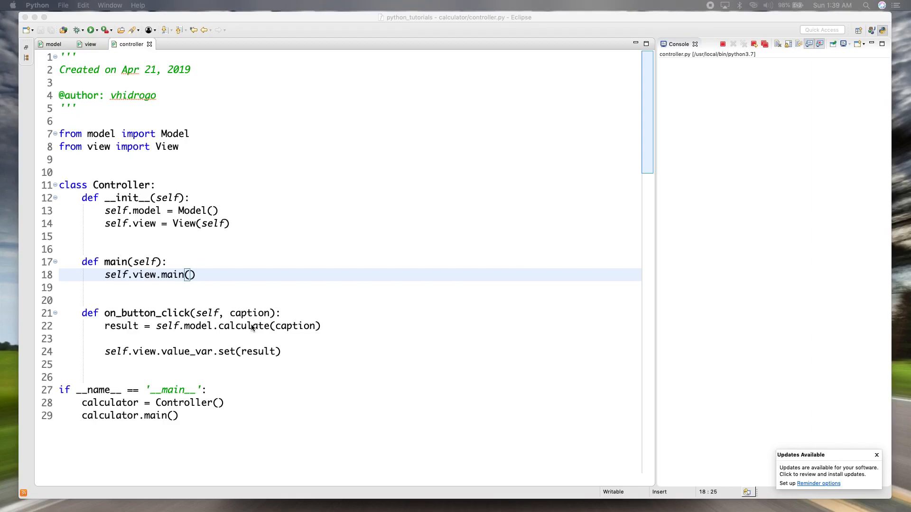
{"action": "mouse_move", "coordinate": [279, 375]}
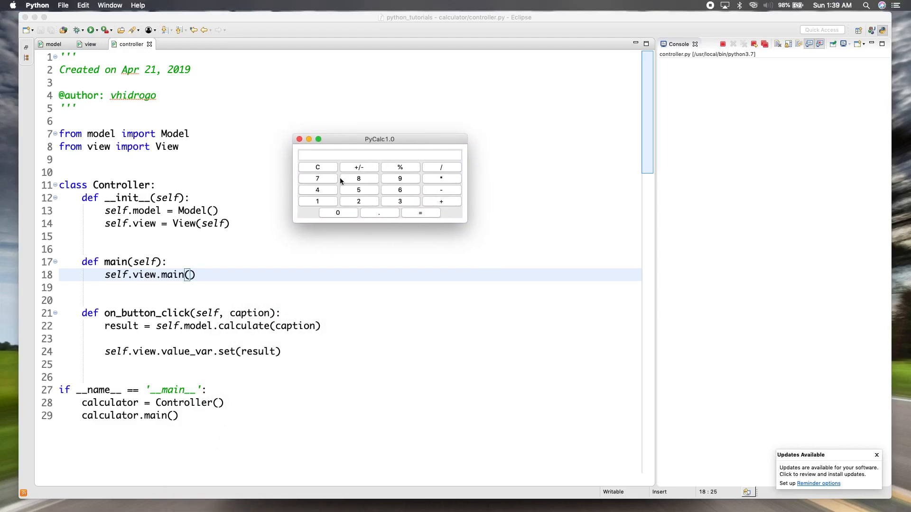
{"action": "left_click", "coordinate": [318, 190]}
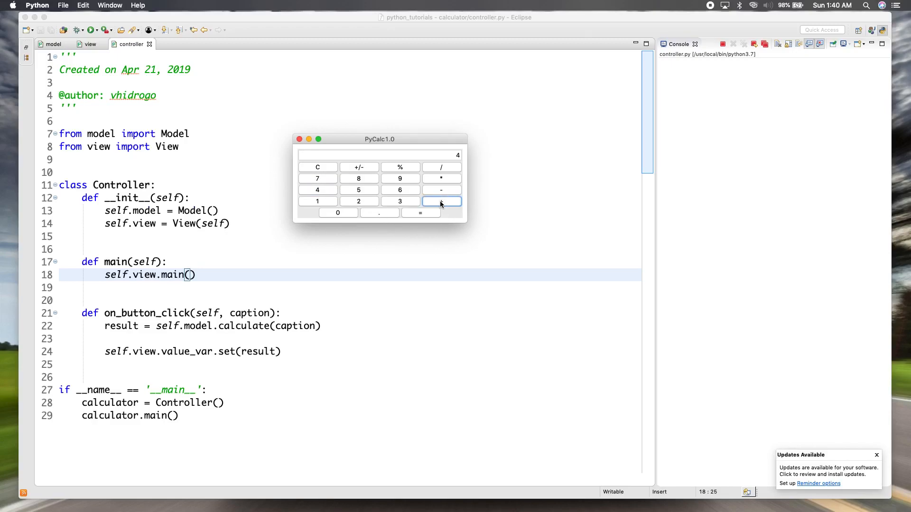
{"action": "left_click", "coordinate": [359, 190]}
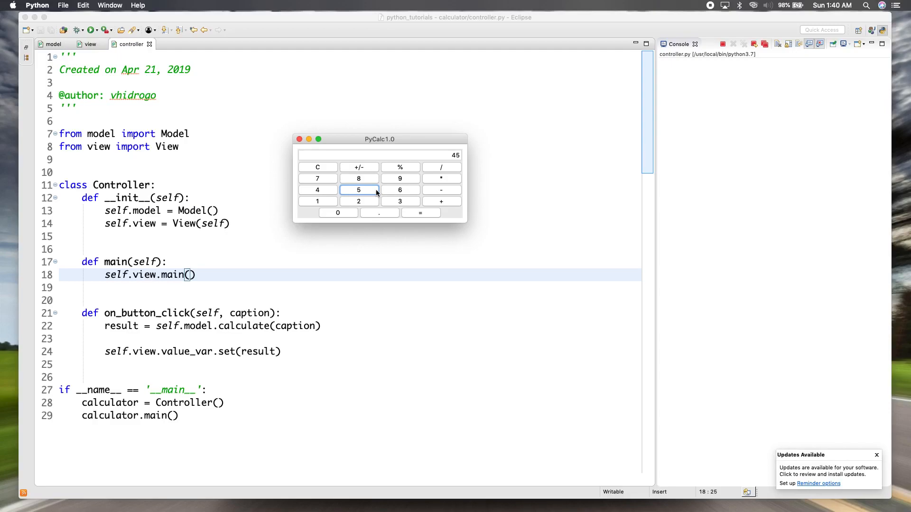
{"action": "mouse_move", "coordinate": [393, 200]}
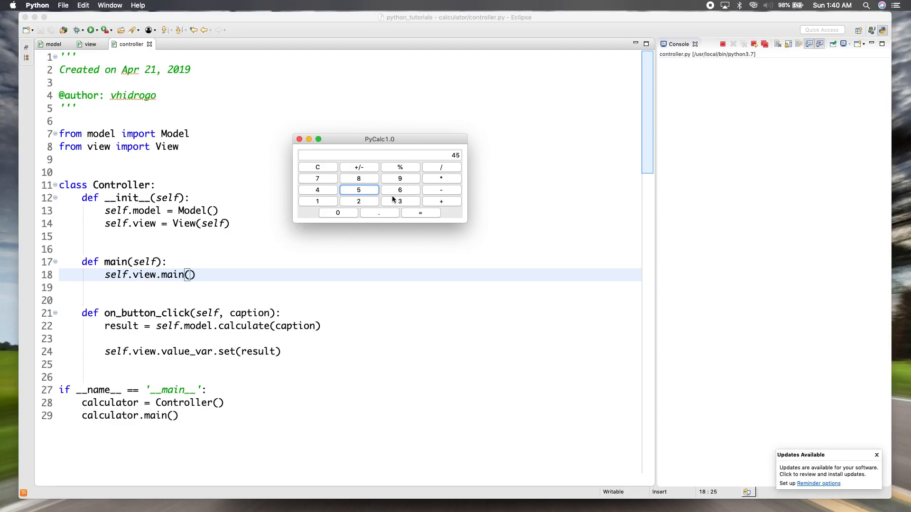
{"action": "left_click", "coordinate": [420, 213]}
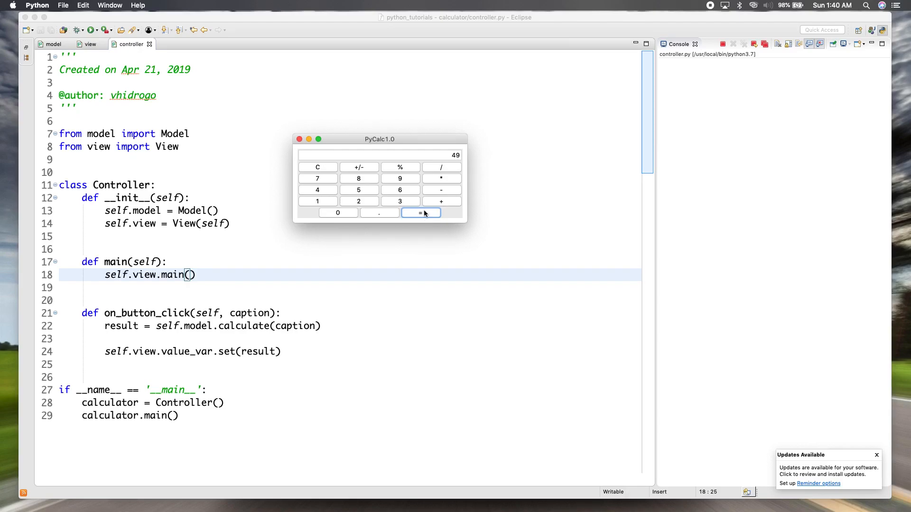
{"action": "mouse_move", "coordinate": [422, 199]}
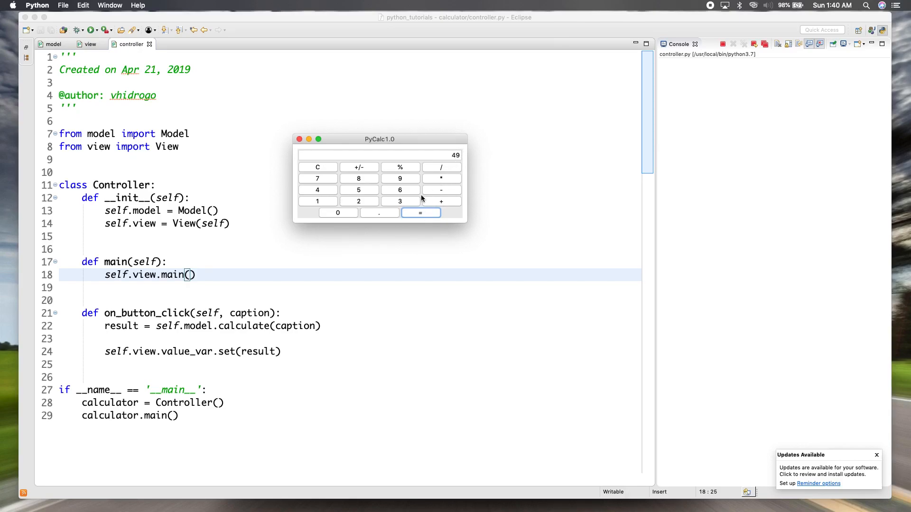
{"action": "left_click", "coordinate": [300, 139]}
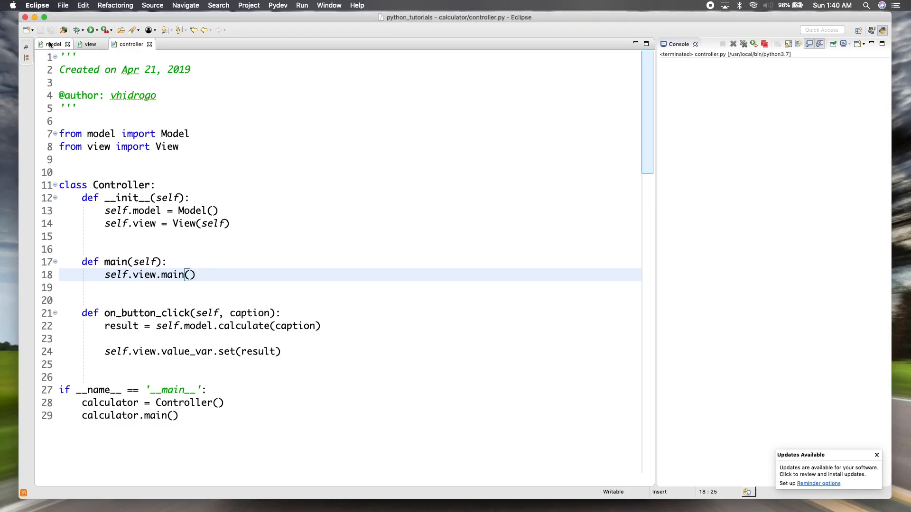
In model.py add self.value = '' after storing previous_value, save, and return to controller.py.
{"action": "left_click", "coordinate": [52, 44]}
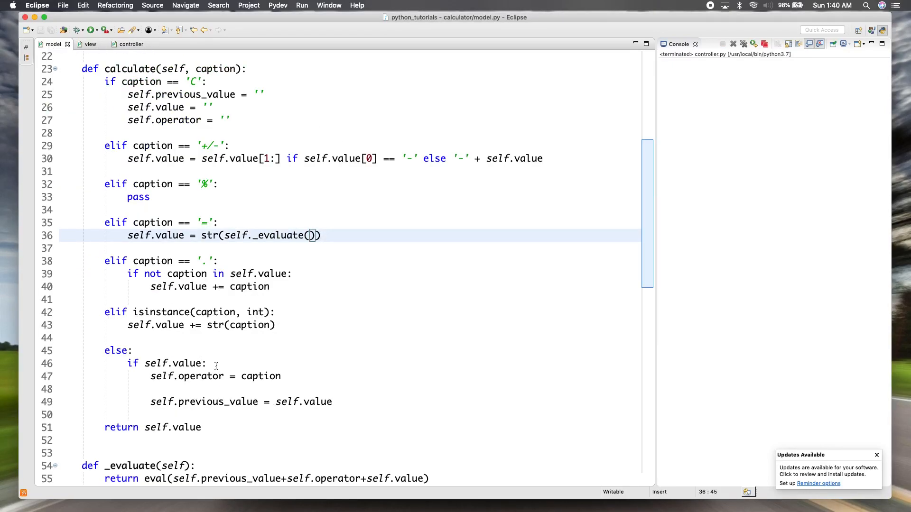
{"action": "left_click", "coordinate": [217, 363]}
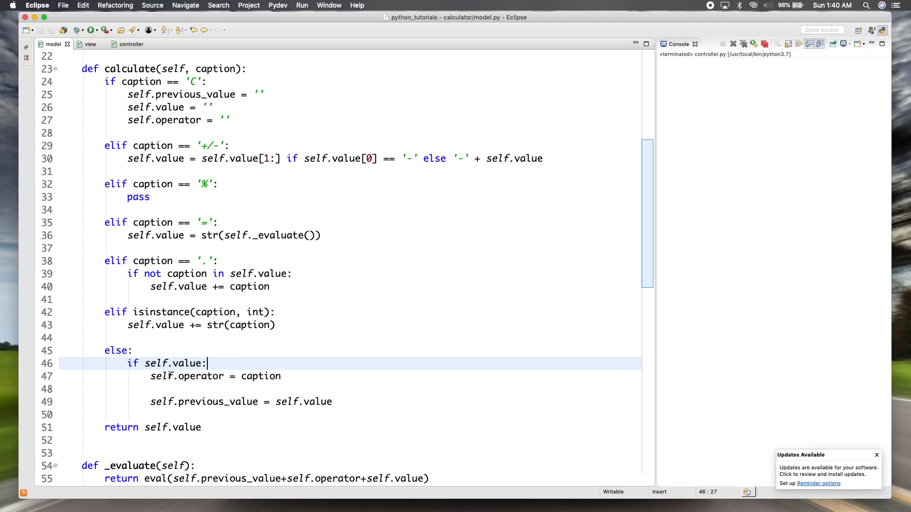
{"action": "mouse_move", "coordinate": [231, 383]}
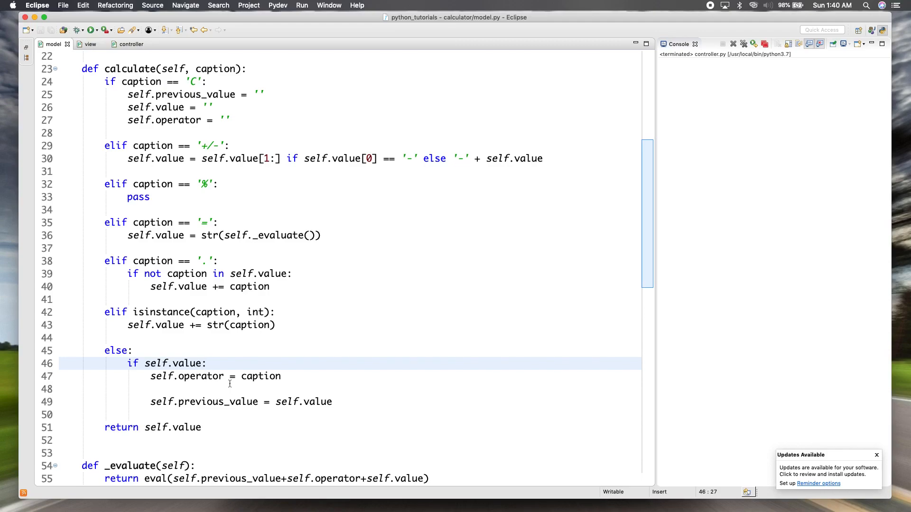
{"action": "left_click", "coordinate": [334, 401]}
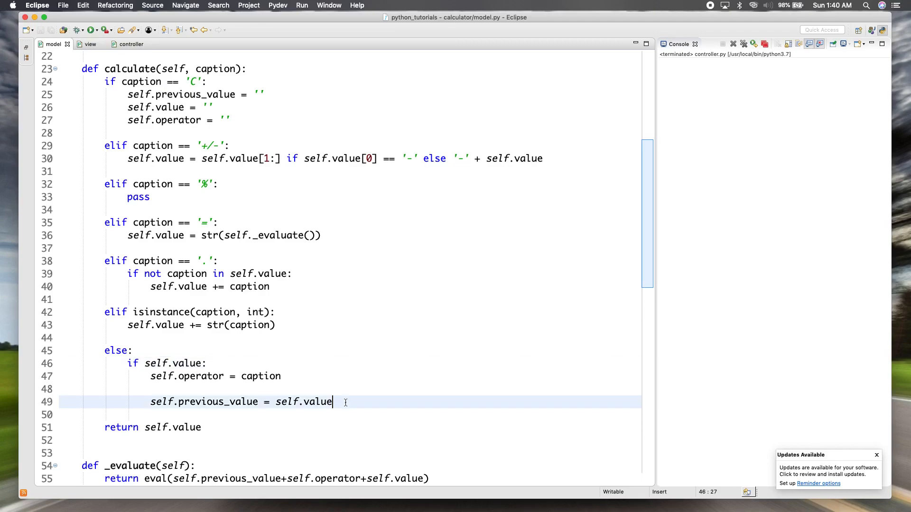
{"action": "double_click", "coordinate": [319, 401]}
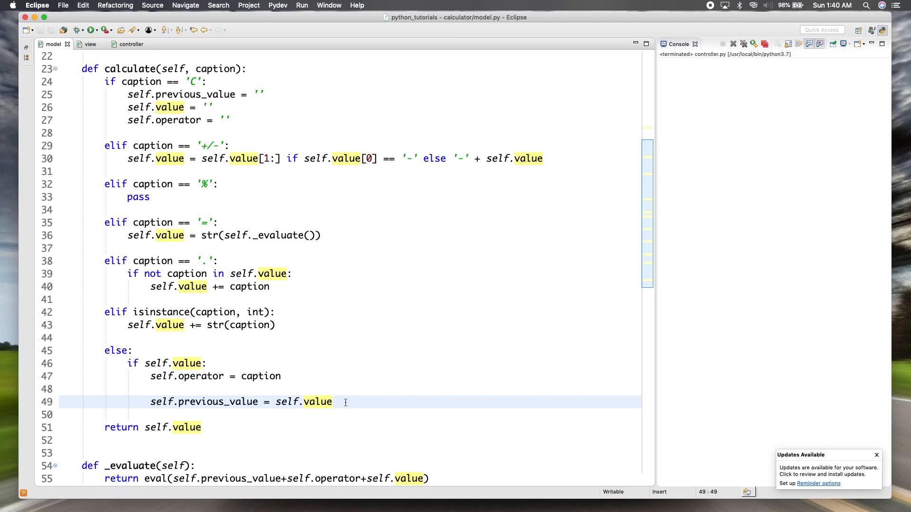
{"action": "key", "text": "Return"}
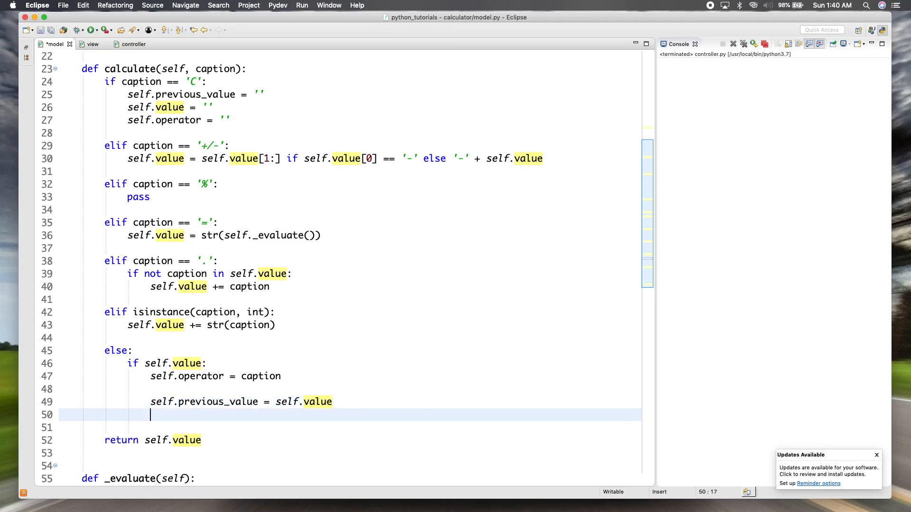
{"action": "type", "text": "self.value = '"}
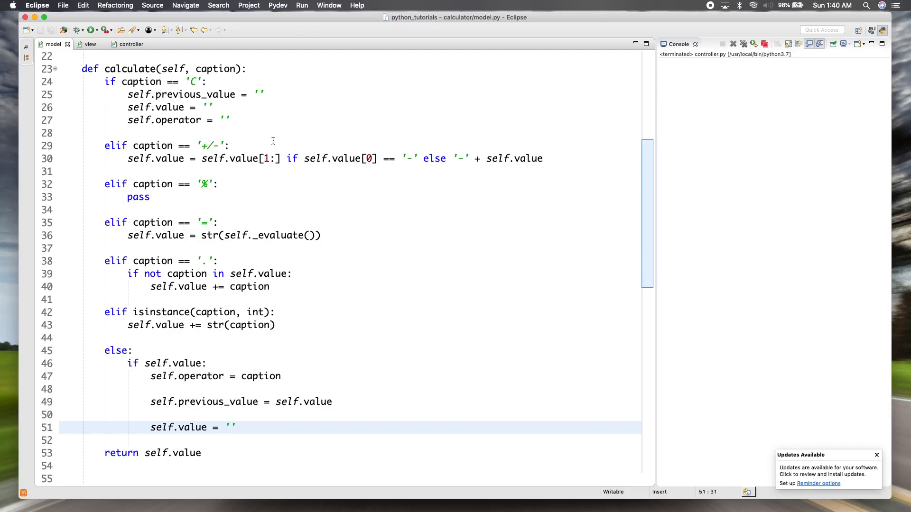
{"action": "left_click", "coordinate": [131, 44]}
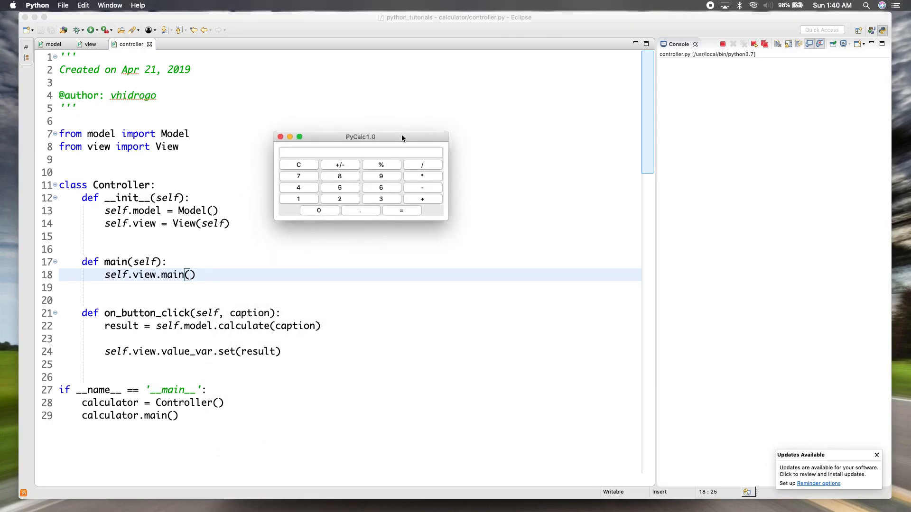
In PyCalc compute 4 + 5 = 9, then continue adding 1 to reach 10.
{"action": "left_click", "coordinate": [299, 187]}
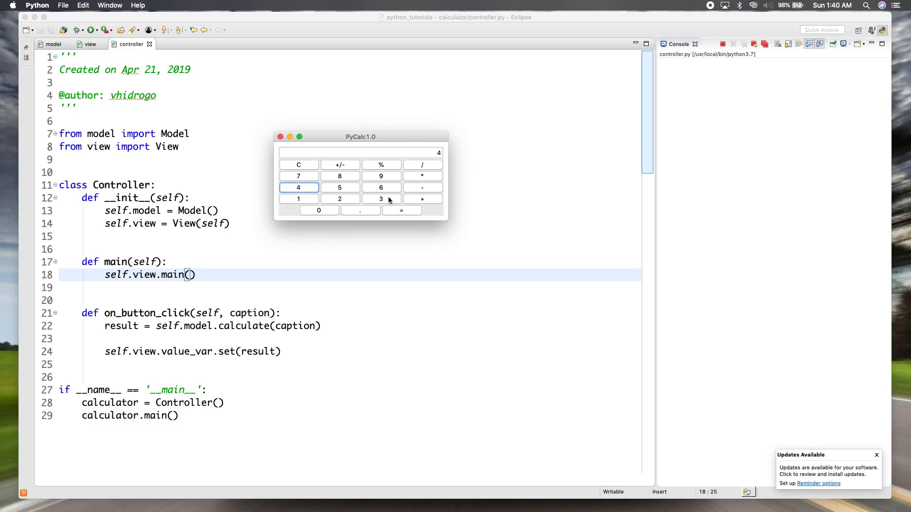
{"action": "left_click", "coordinate": [422, 199]}
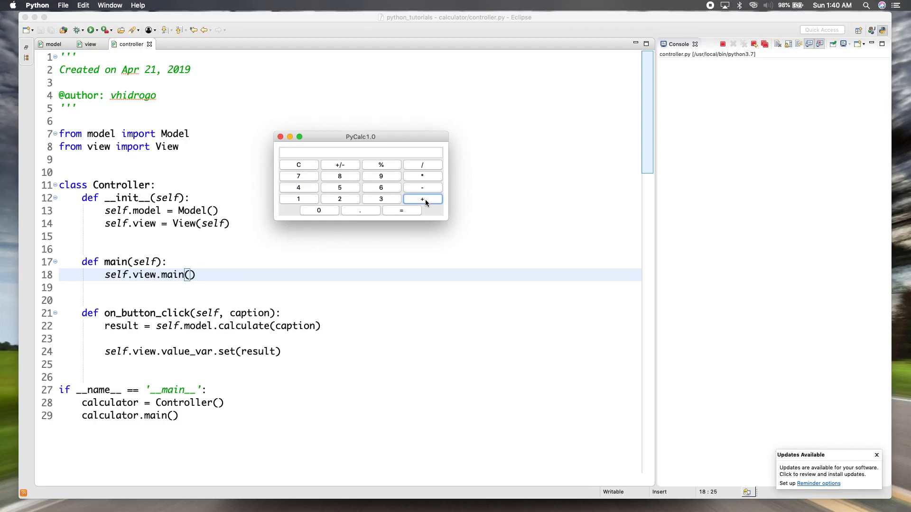
{"action": "left_click", "coordinate": [339, 187]}
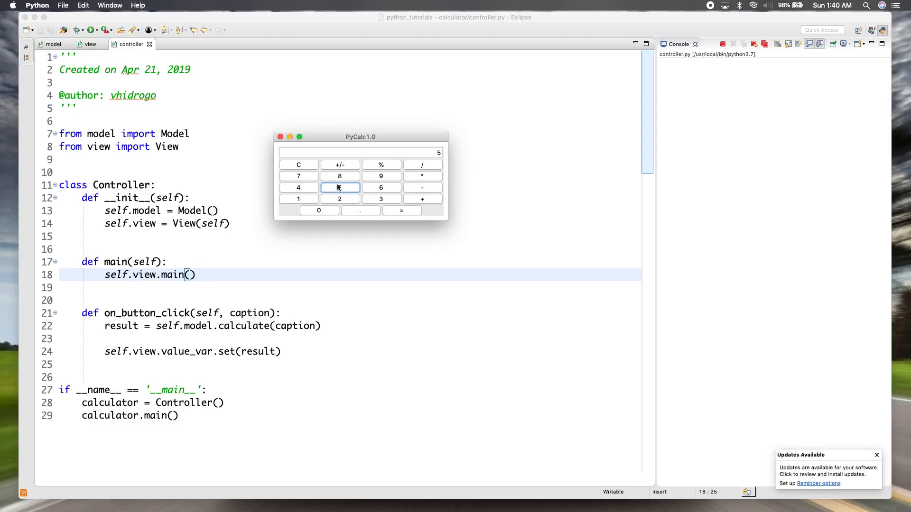
{"action": "left_click", "coordinate": [380, 176]}
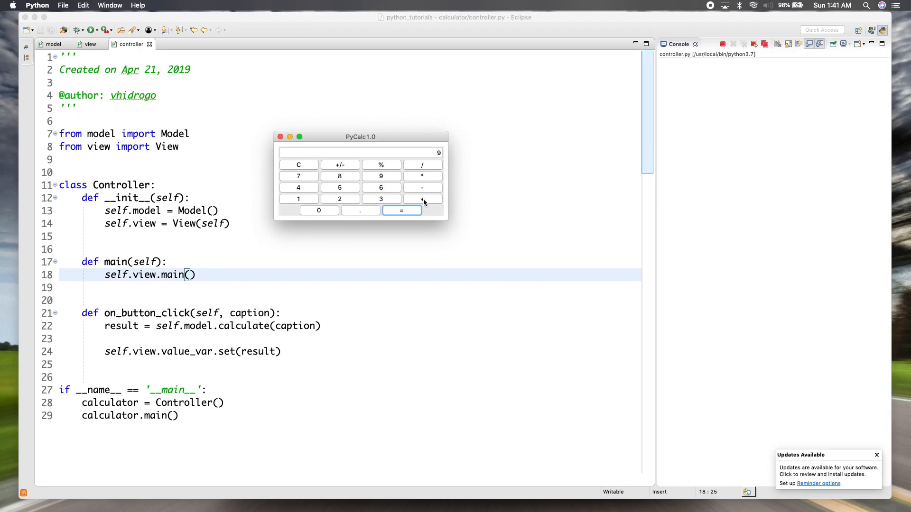
{"action": "left_click", "coordinate": [422, 199]}
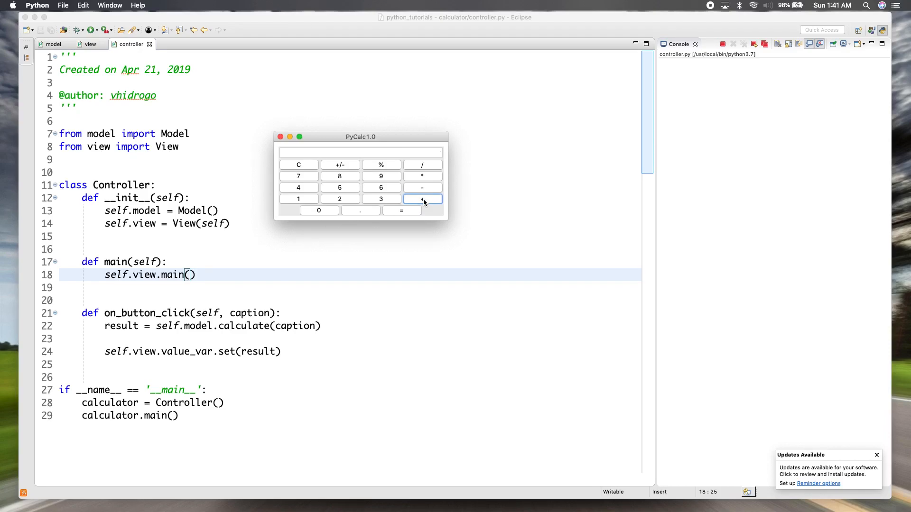
{"action": "mouse_move", "coordinate": [301, 199]}
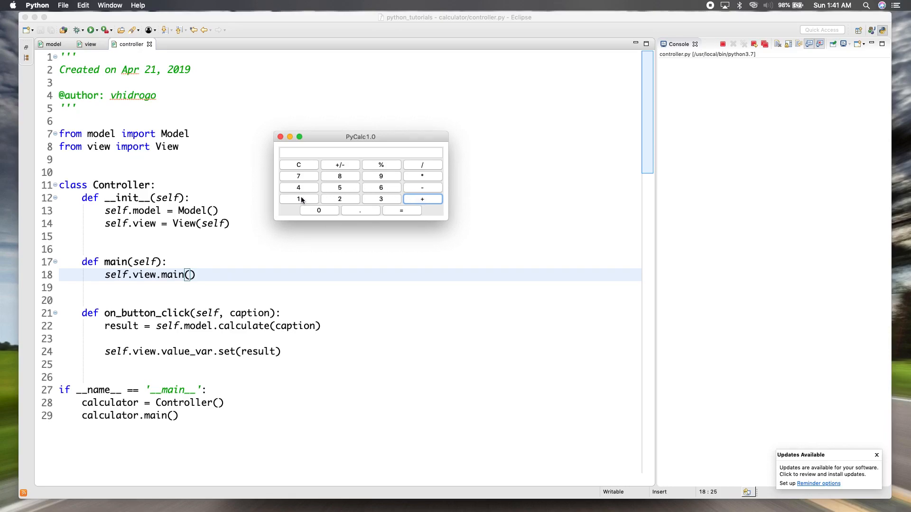
{"action": "left_click", "coordinate": [402, 210]}
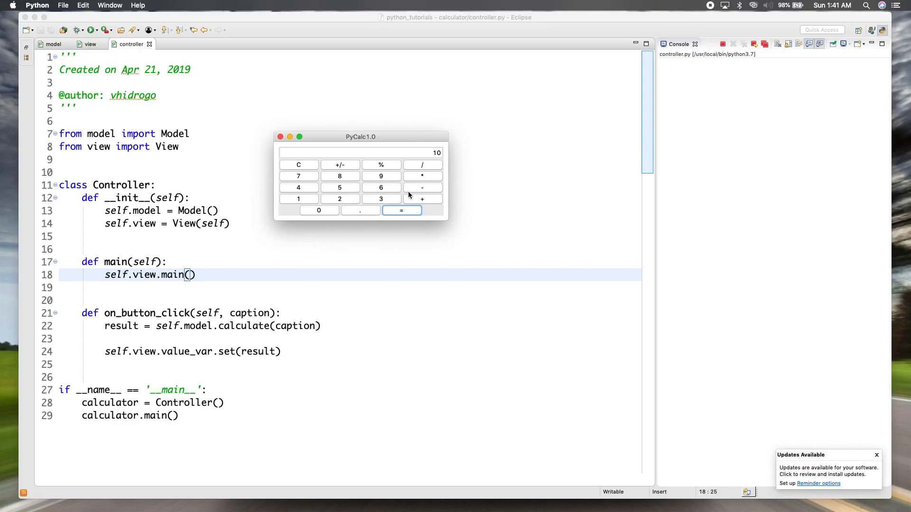
Add 5 to get 15, add another number to get 17, then choose subtraction.
{"action": "left_click", "coordinate": [401, 209]}
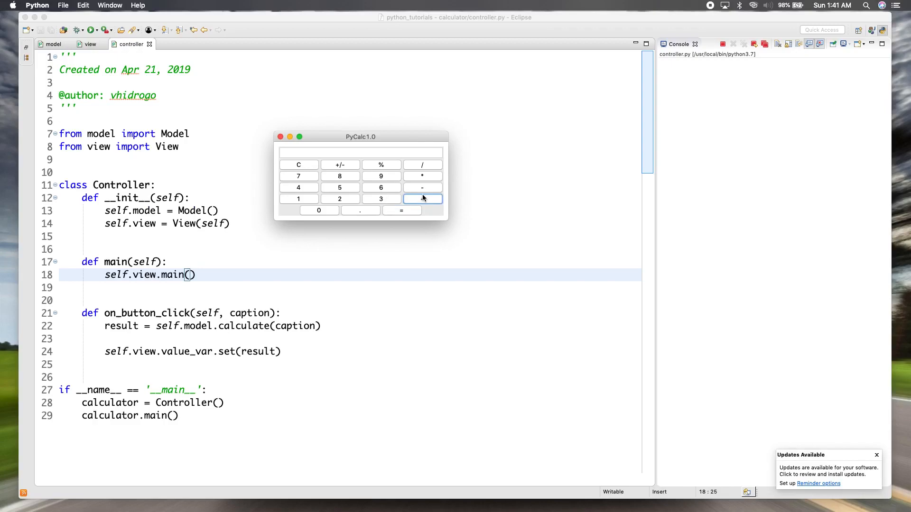
{"action": "left_click", "coordinate": [339, 187]}
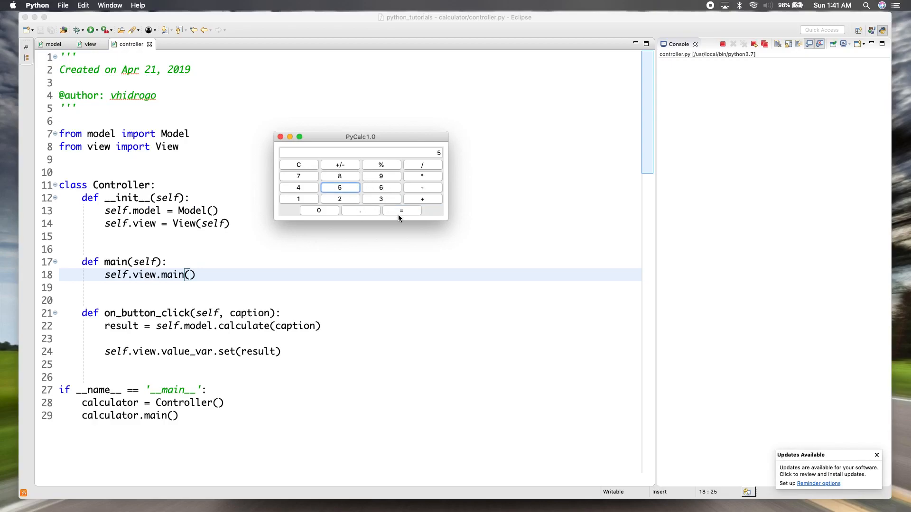
{"action": "left_click", "coordinate": [401, 210]}
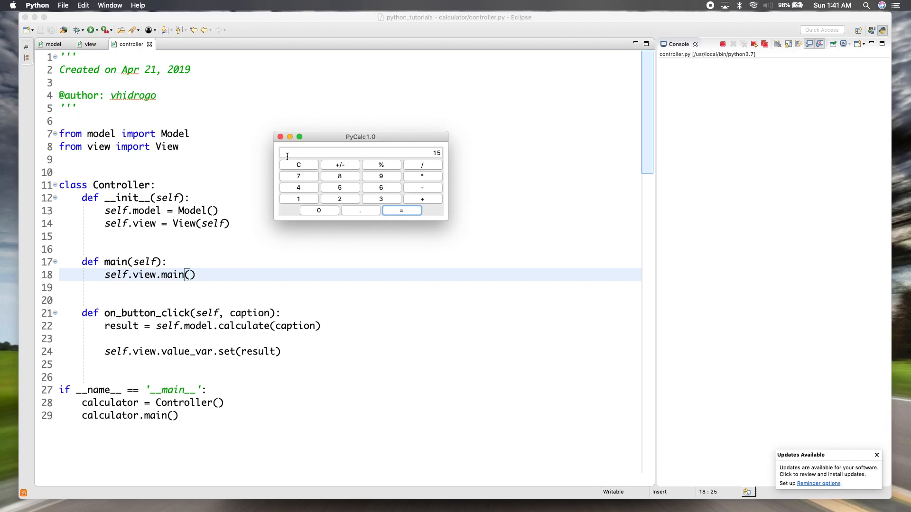
{"action": "left_click", "coordinate": [298, 165]}
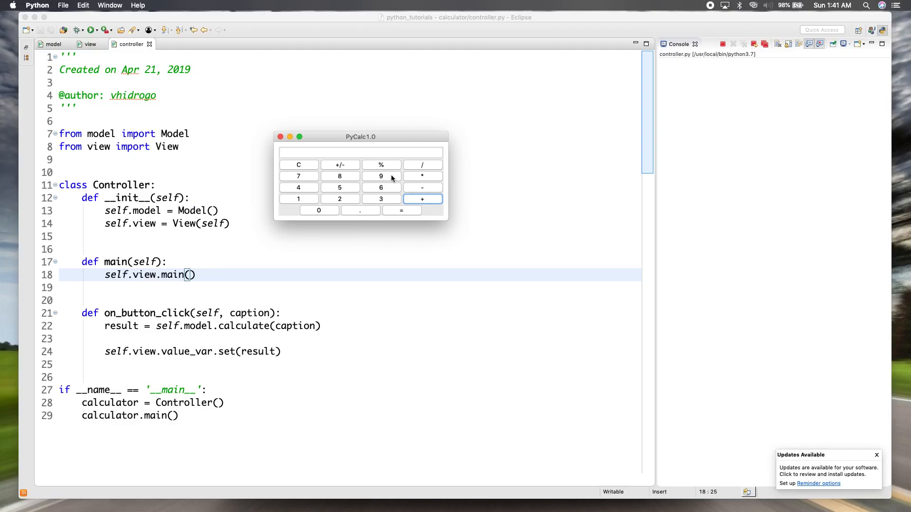
{"action": "left_click", "coordinate": [381, 176]}
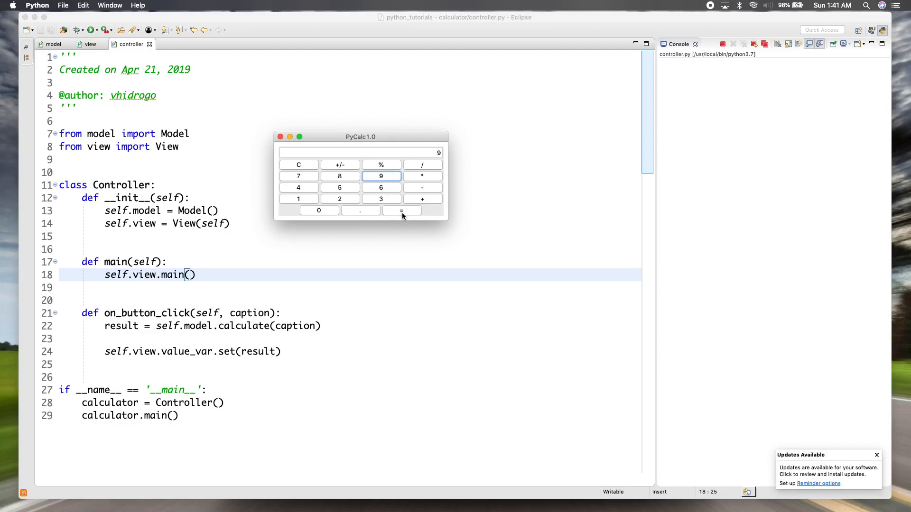
{"action": "left_click", "coordinate": [401, 210]}
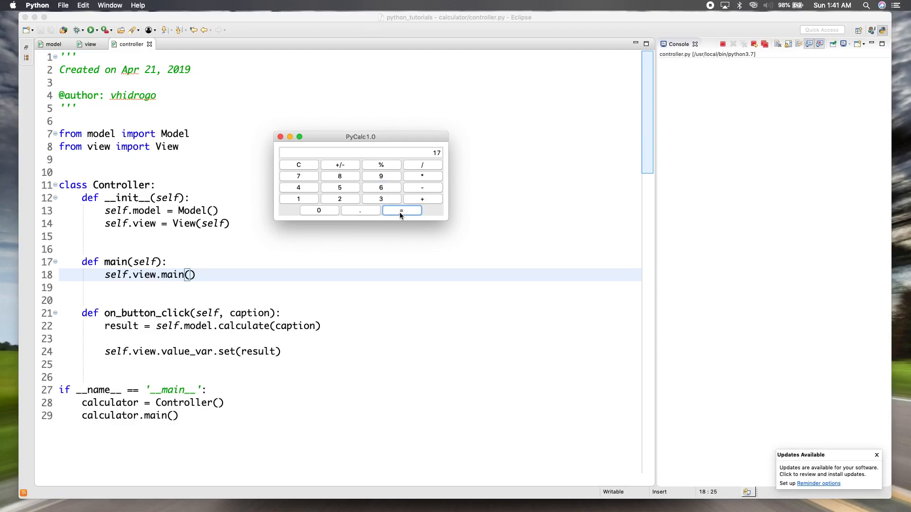
{"action": "mouse_move", "coordinate": [424, 207]}
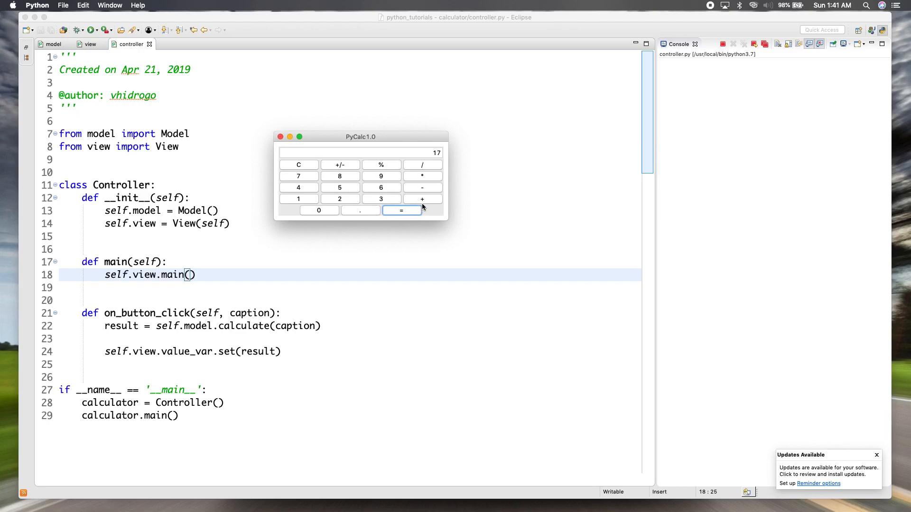
{"action": "mouse_move", "coordinate": [422, 186]}
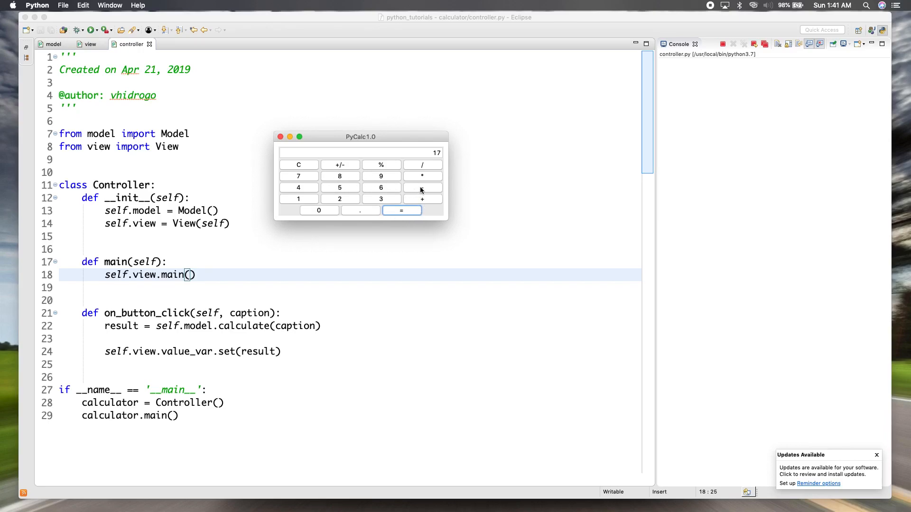
{"action": "left_click", "coordinate": [422, 187]}
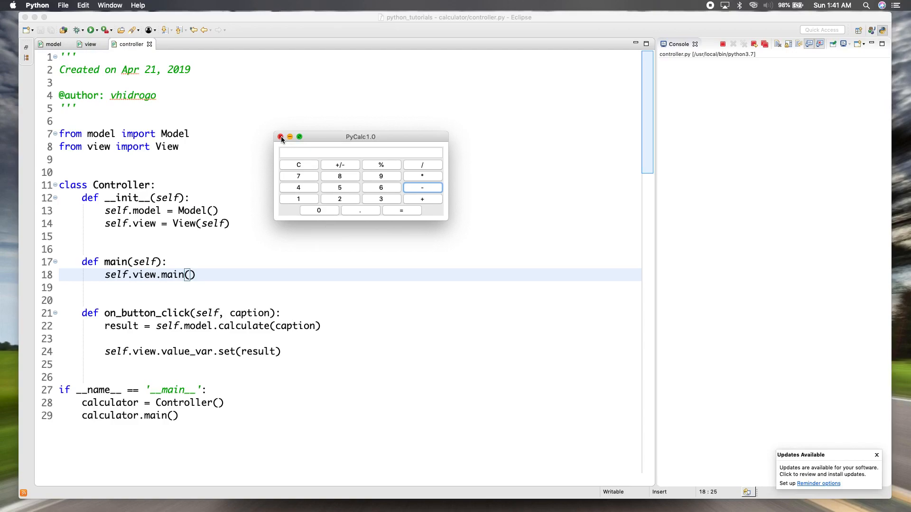
{"action": "left_click", "coordinate": [339, 187]}
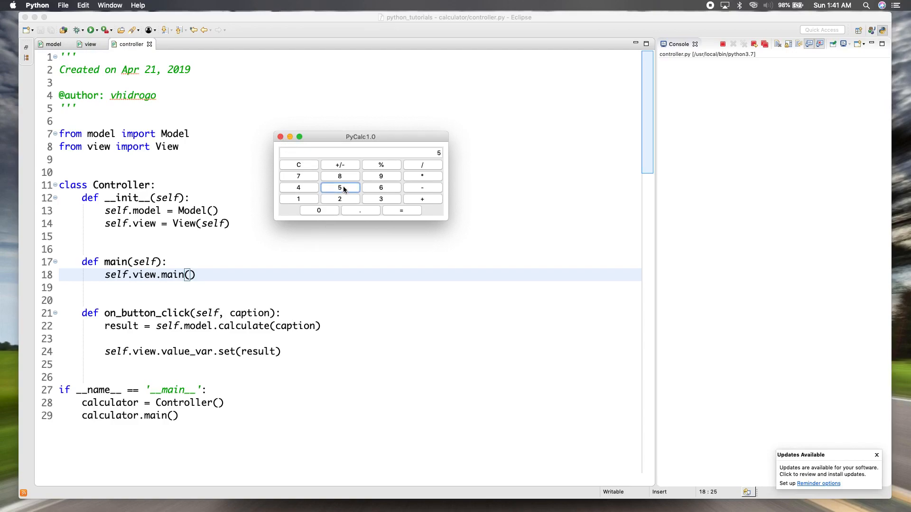
{"action": "left_click", "coordinate": [422, 187]}
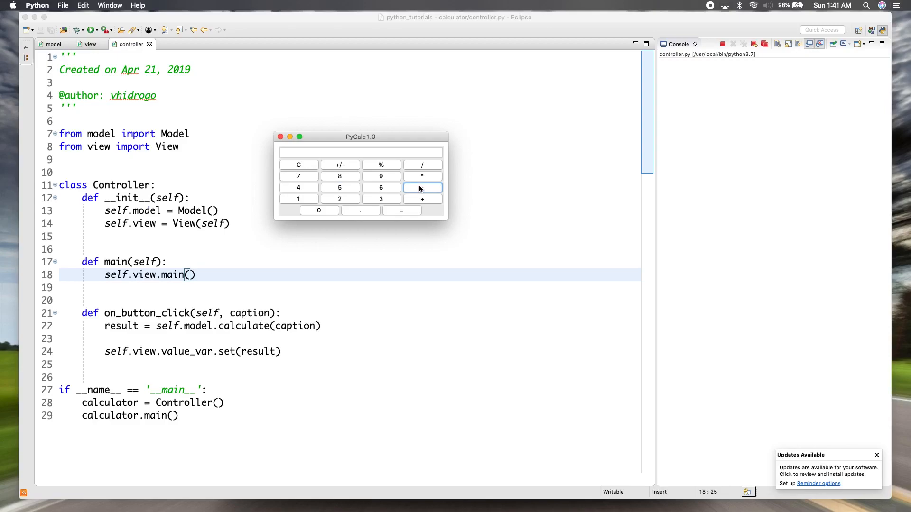
{"action": "left_click", "coordinate": [298, 199]}
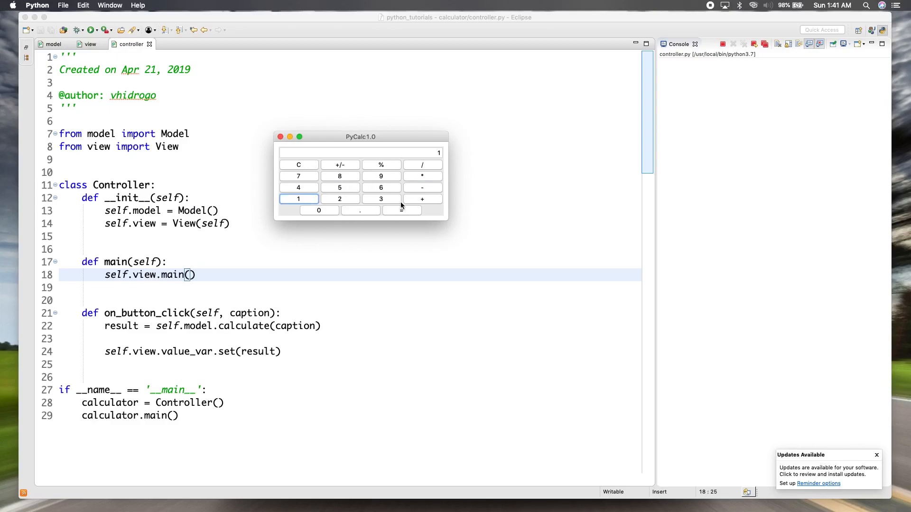
{"action": "left_click", "coordinate": [401, 210]}
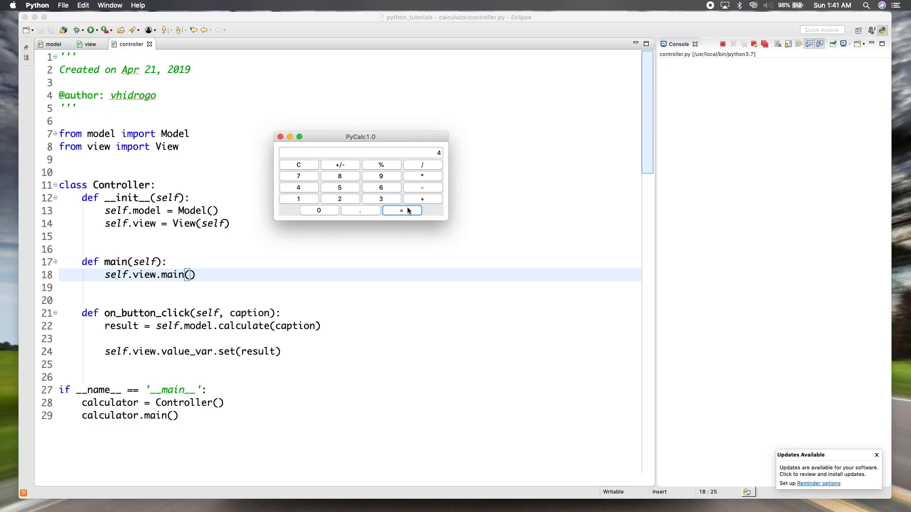
{"action": "mouse_move", "coordinate": [432, 176]}
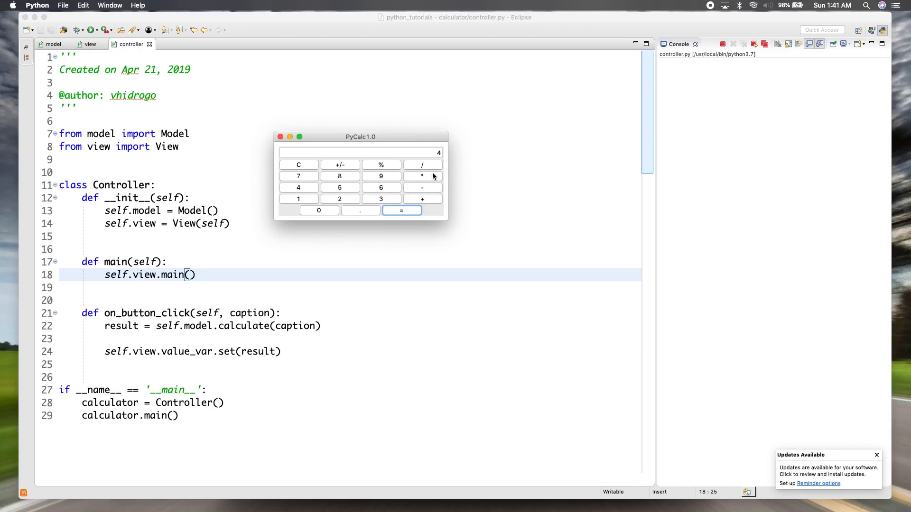
{"action": "mouse_move", "coordinate": [422, 200]}
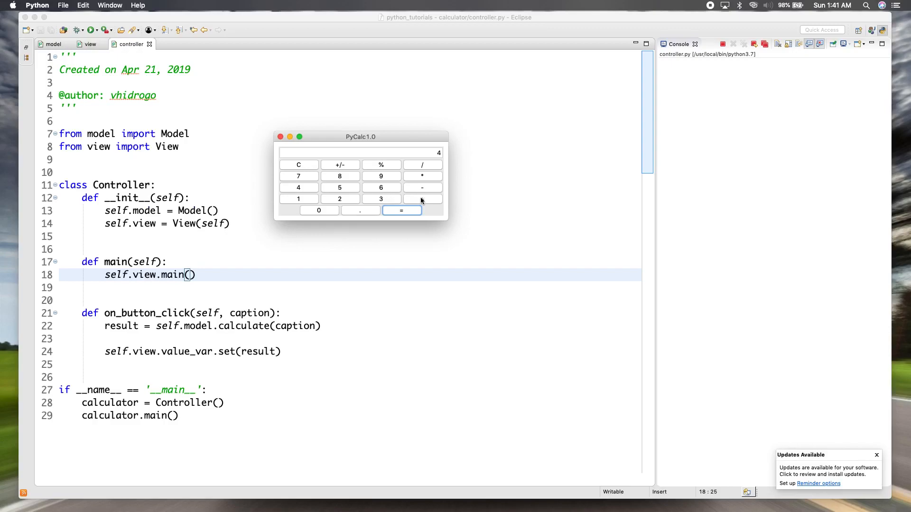
{"action": "left_click", "coordinate": [422, 187]}
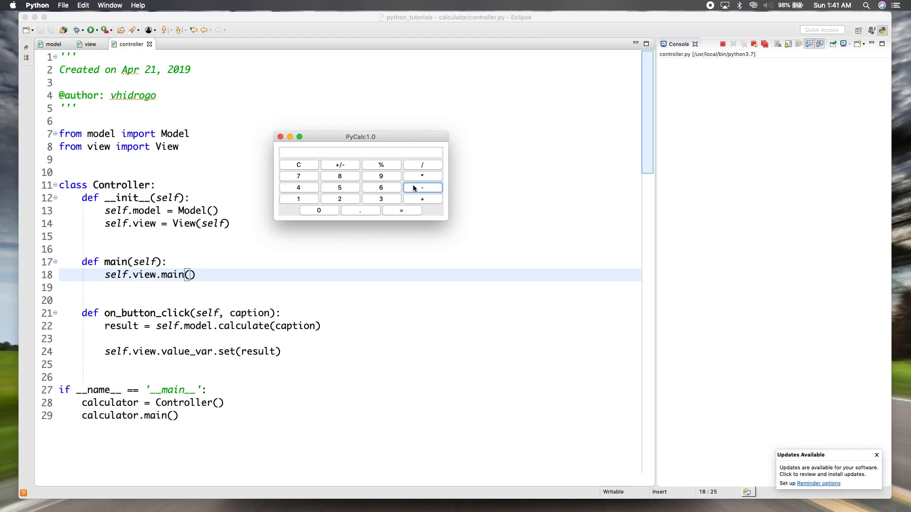
{"action": "left_click", "coordinate": [339, 198]}
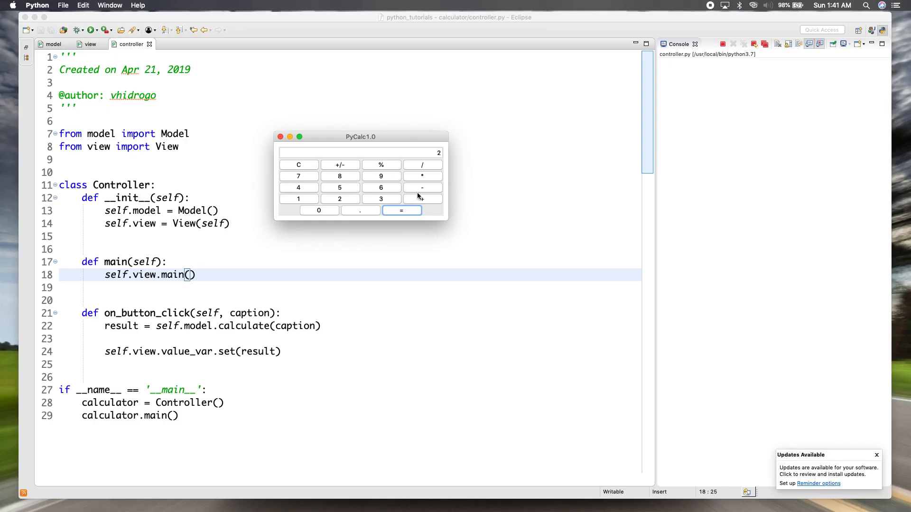
{"action": "left_click", "coordinate": [422, 199]}
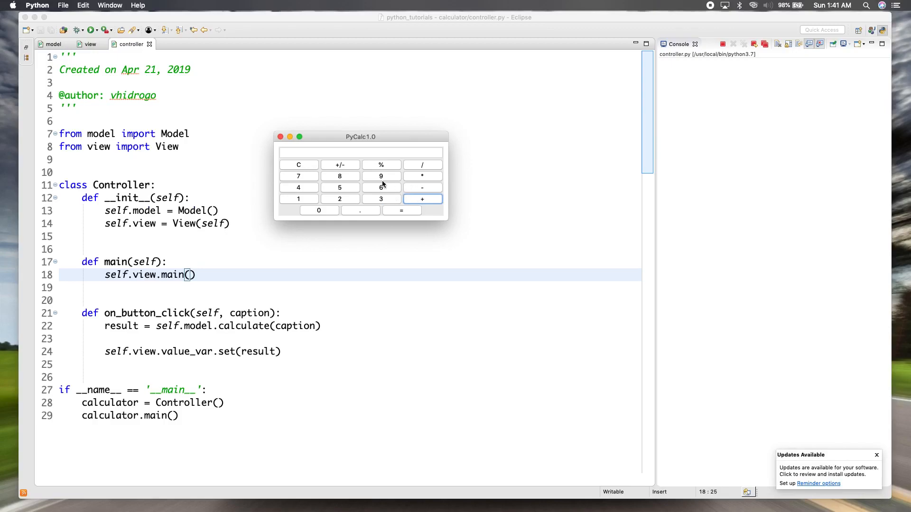
{"action": "left_click", "coordinate": [339, 187]}
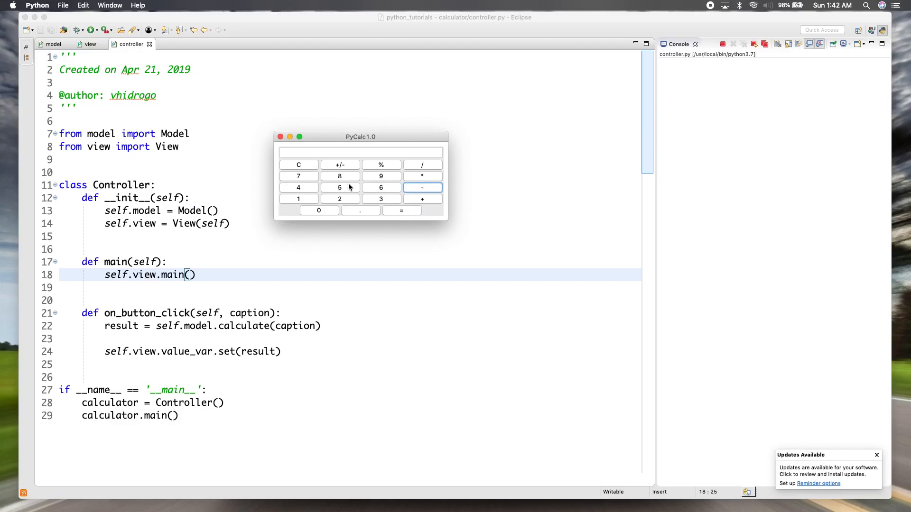
{"action": "mouse_move", "coordinate": [313, 189]}
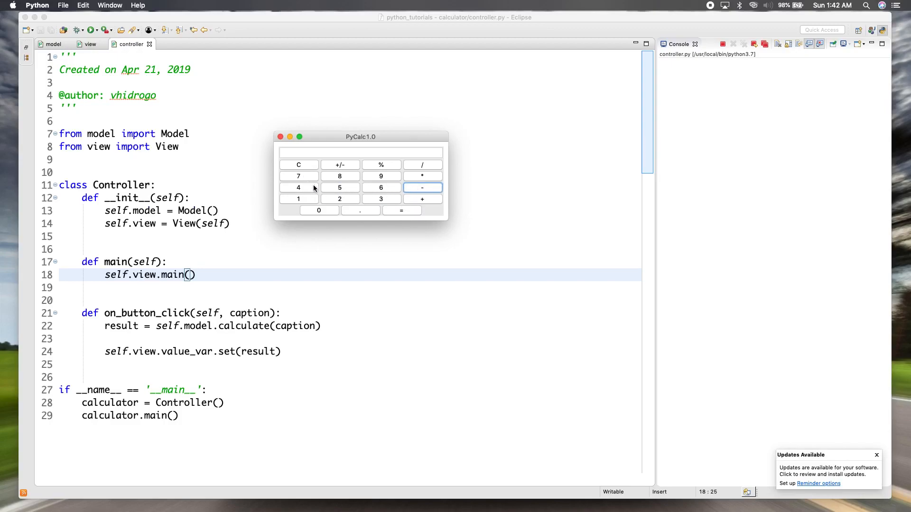
{"action": "left_click", "coordinate": [298, 187]}
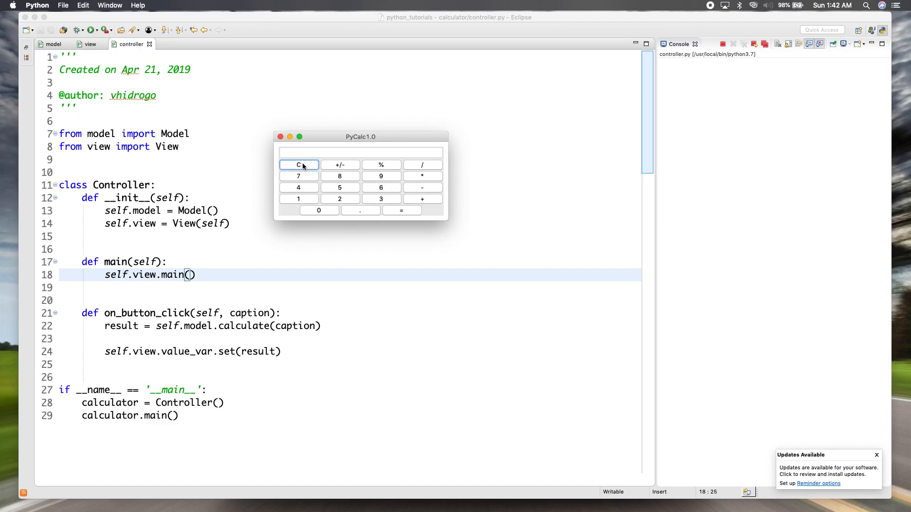
{"action": "left_click", "coordinate": [340, 187]}
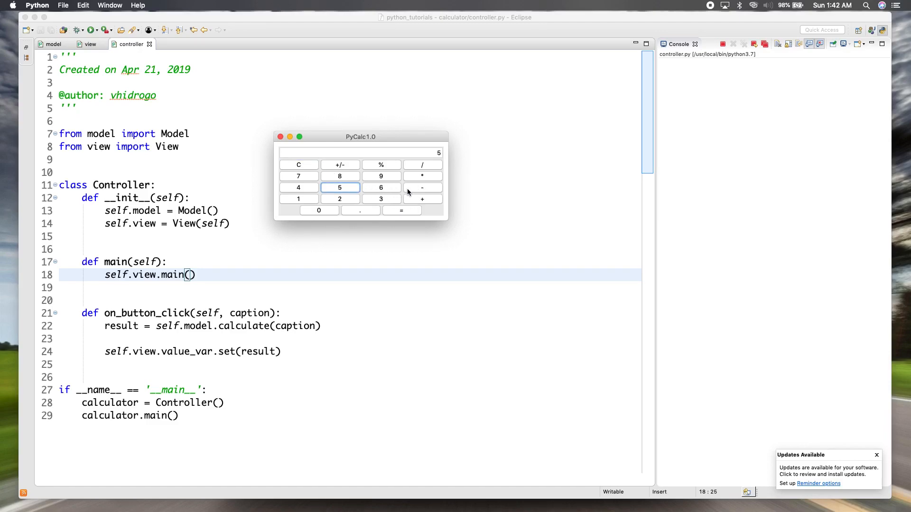
{"action": "left_click", "coordinate": [423, 176]}
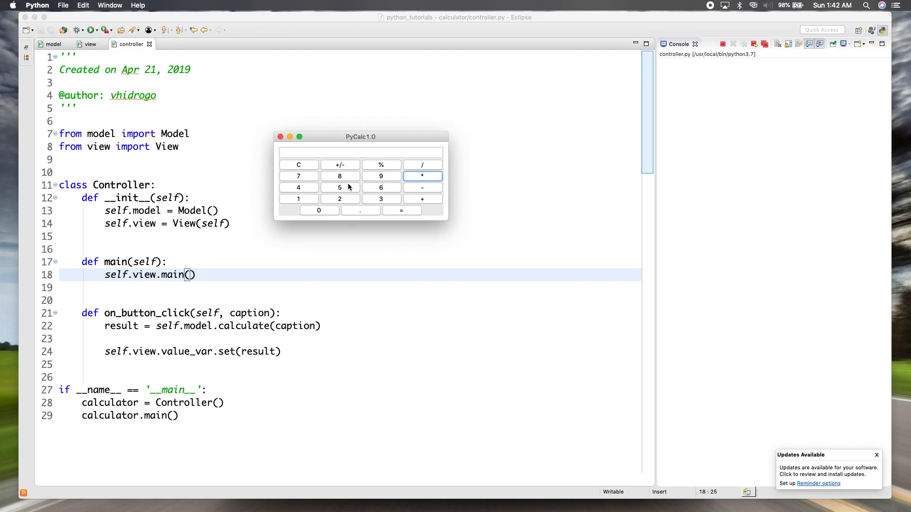
{"action": "left_click", "coordinate": [340, 187]}
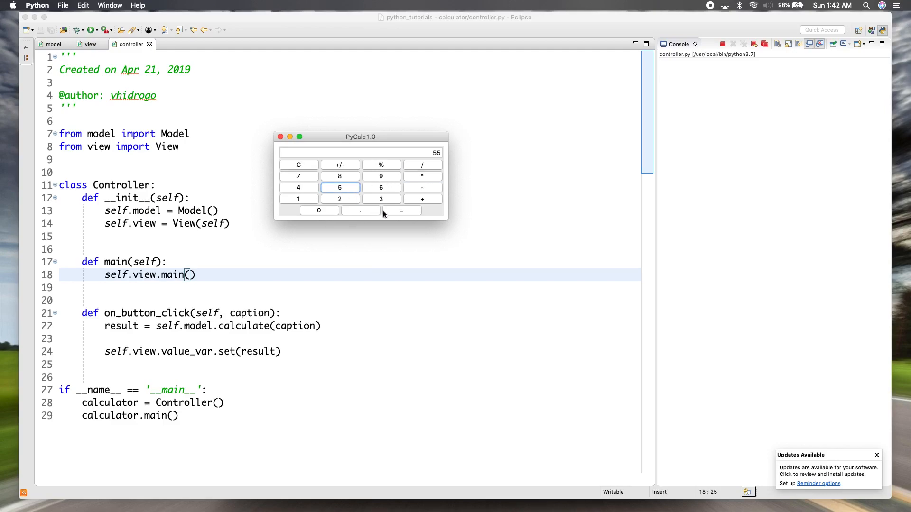
{"action": "left_click", "coordinate": [297, 165]}
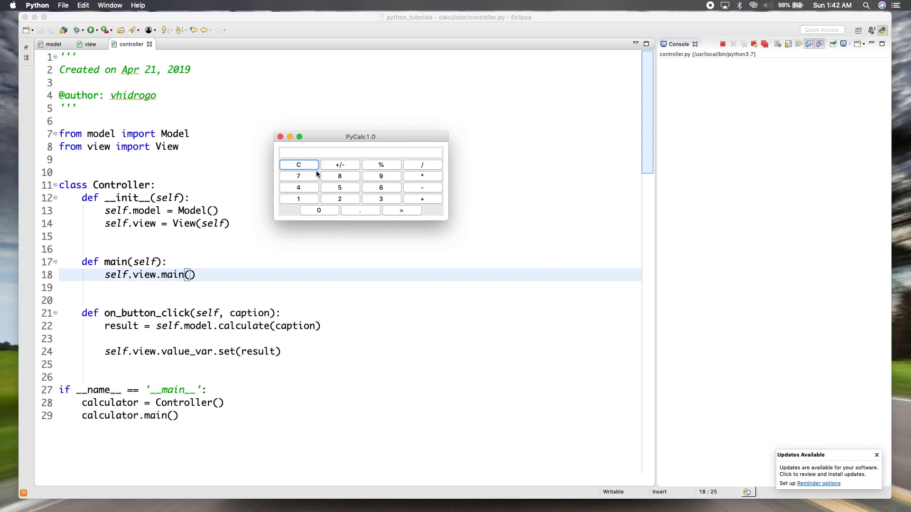
{"action": "left_click", "coordinate": [339, 187]}
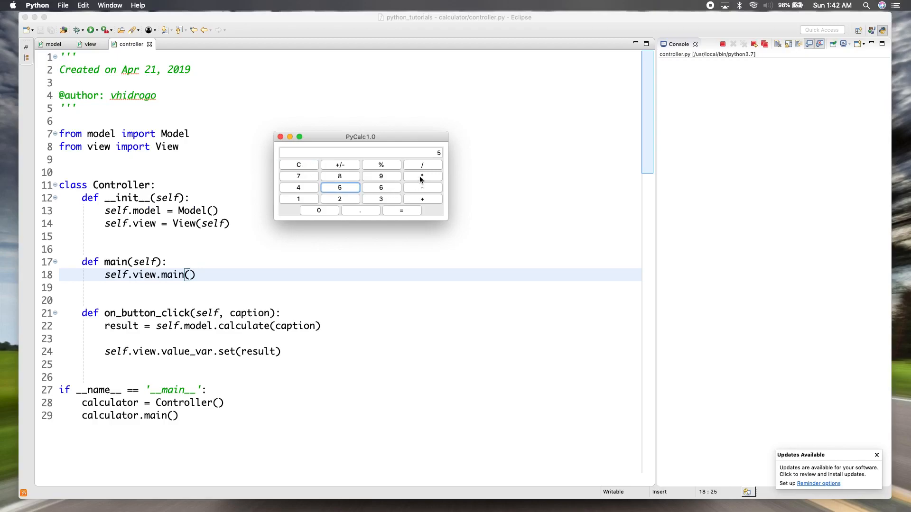
{"action": "mouse_move", "coordinate": [402, 217]}
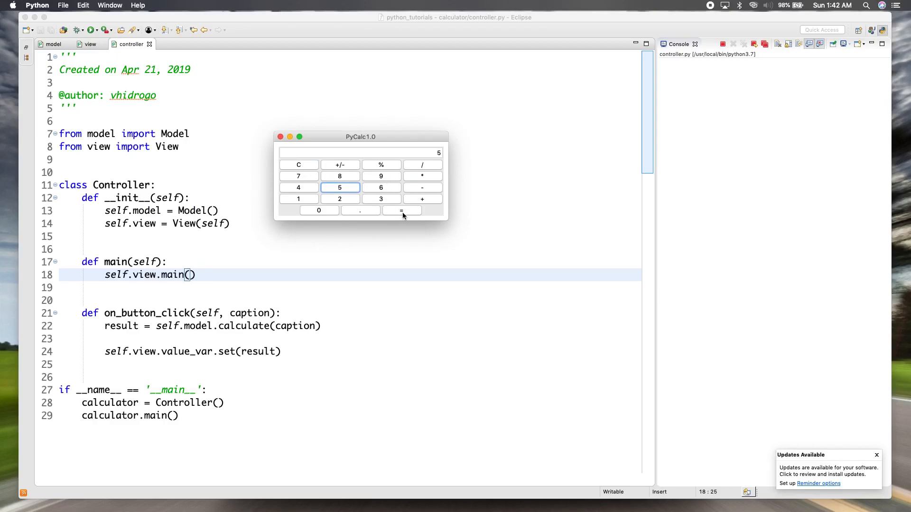
{"action": "left_click", "coordinate": [401, 210]}
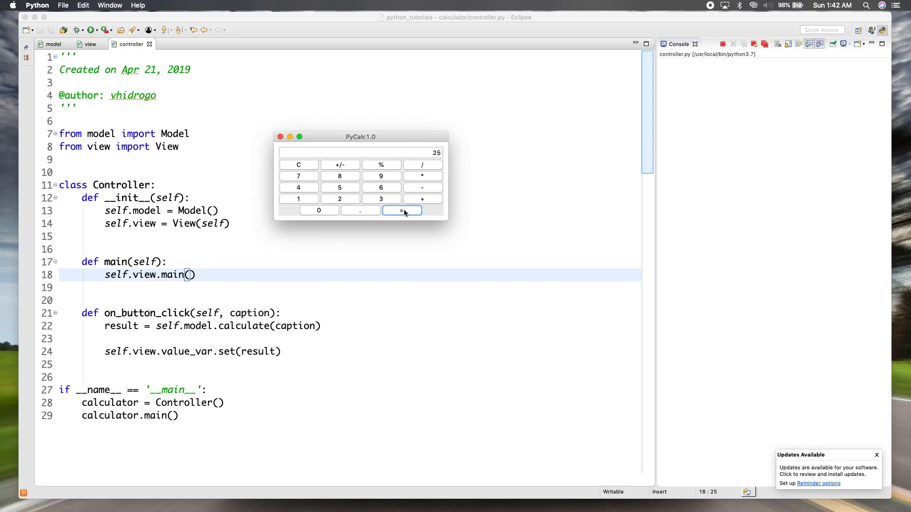
{"action": "mouse_move", "coordinate": [298, 164]}
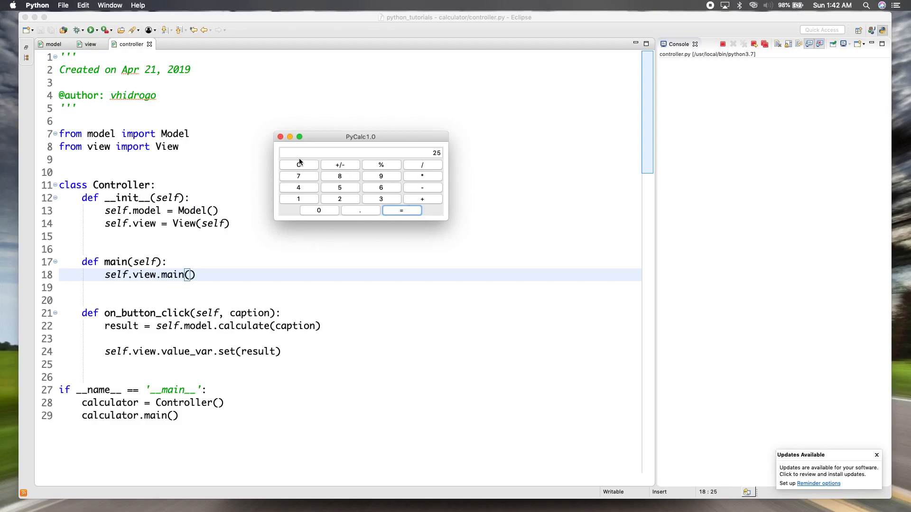
{"action": "left_click", "coordinate": [298, 186]}
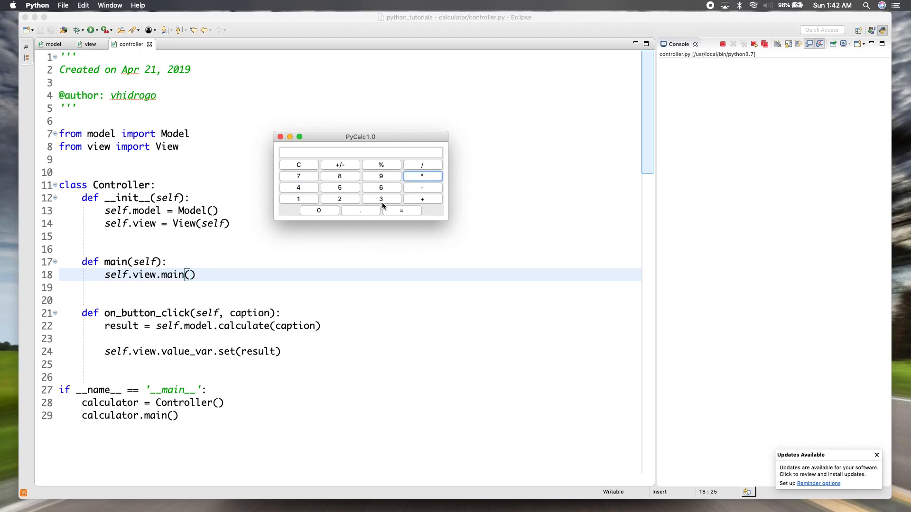
{"action": "left_click", "coordinate": [381, 199]}
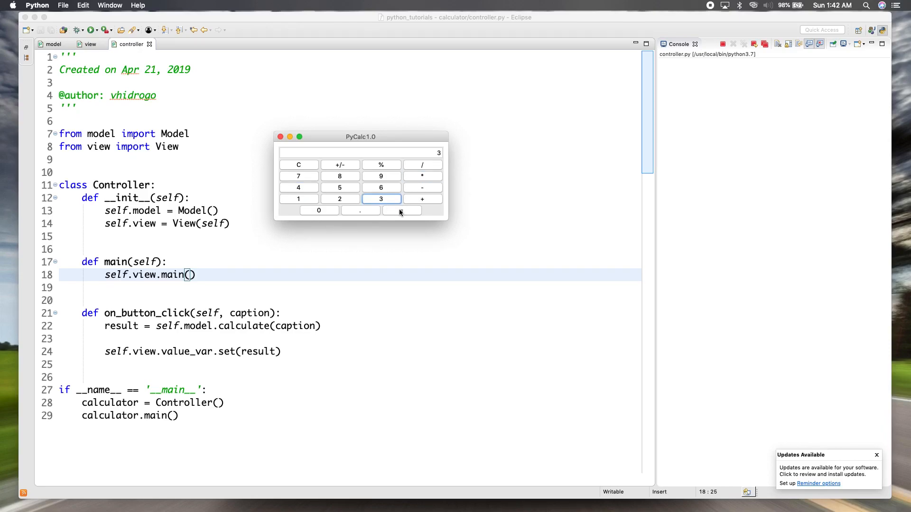
{"action": "left_click", "coordinate": [402, 210]}
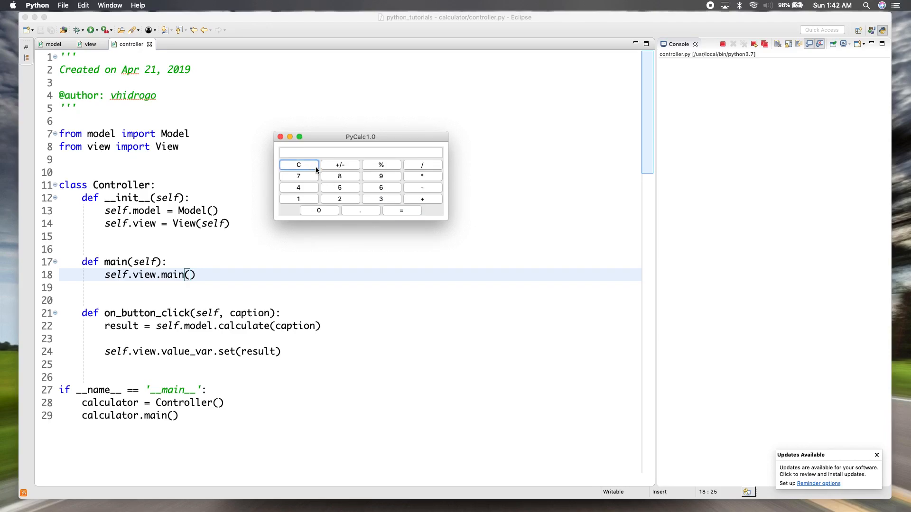
{"action": "left_click", "coordinate": [380, 176]}
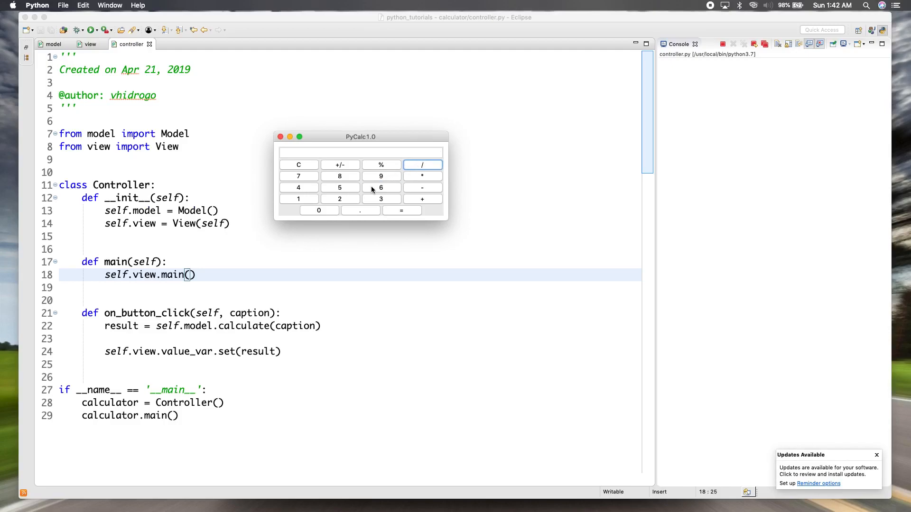
Divide by 3 in PyCalc and see the decimal result 3.0.
{"action": "left_click", "coordinate": [381, 198]}
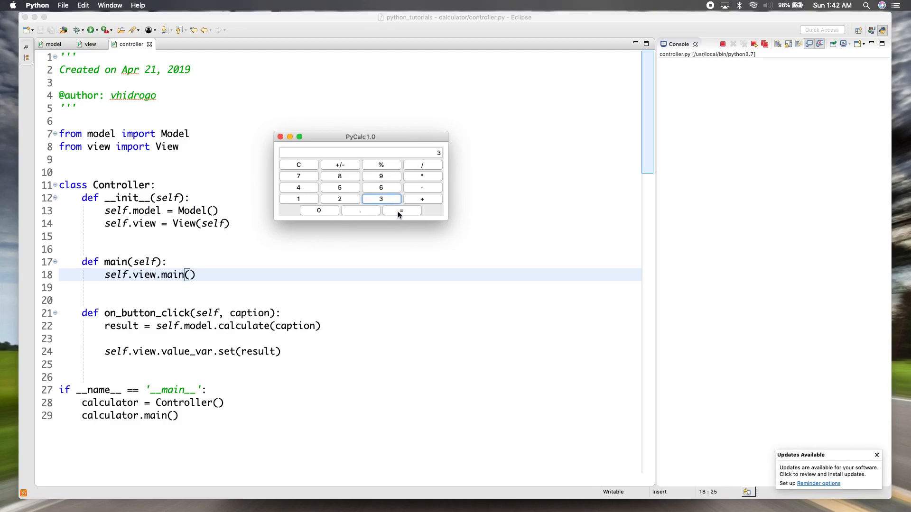
{"action": "left_click", "coordinate": [401, 210]}
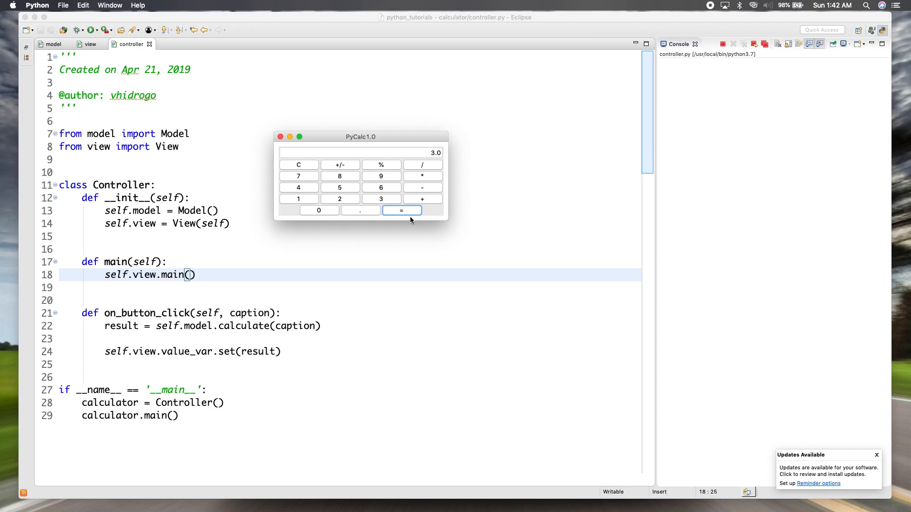
{"action": "mouse_move", "coordinate": [422, 167]}
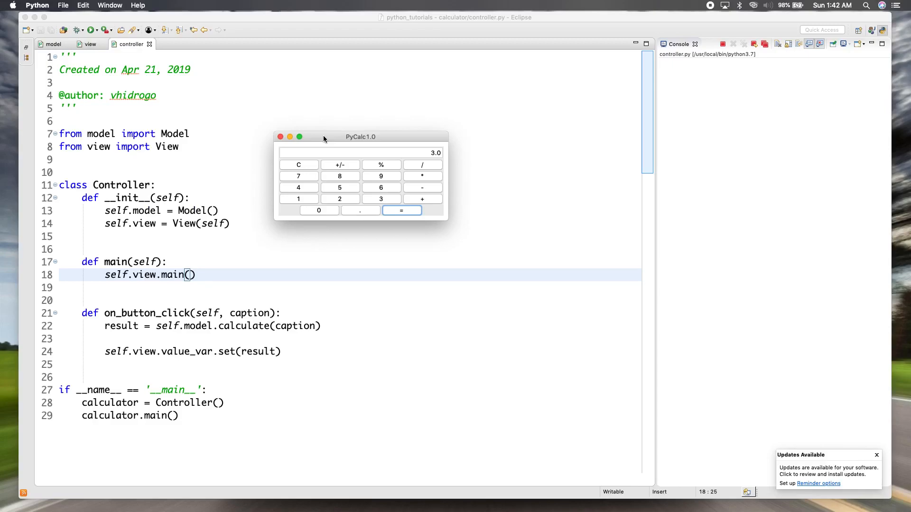
{"action": "mouse_move", "coordinate": [349, 190]}
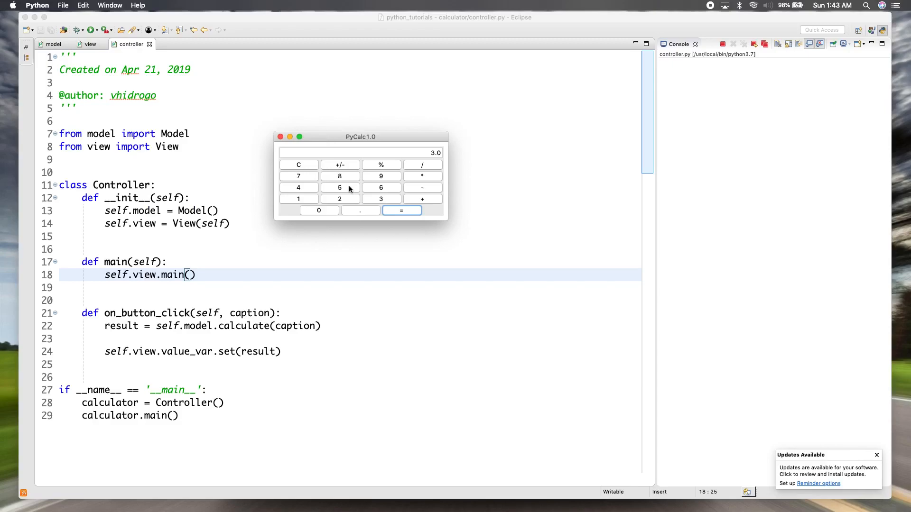
{"action": "mouse_move", "coordinate": [360, 211]}
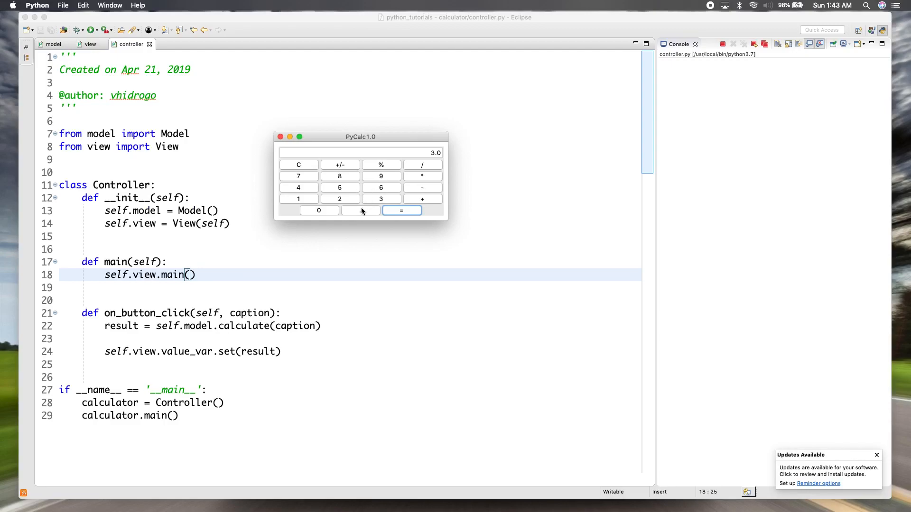
{"action": "mouse_move", "coordinate": [358, 213]}
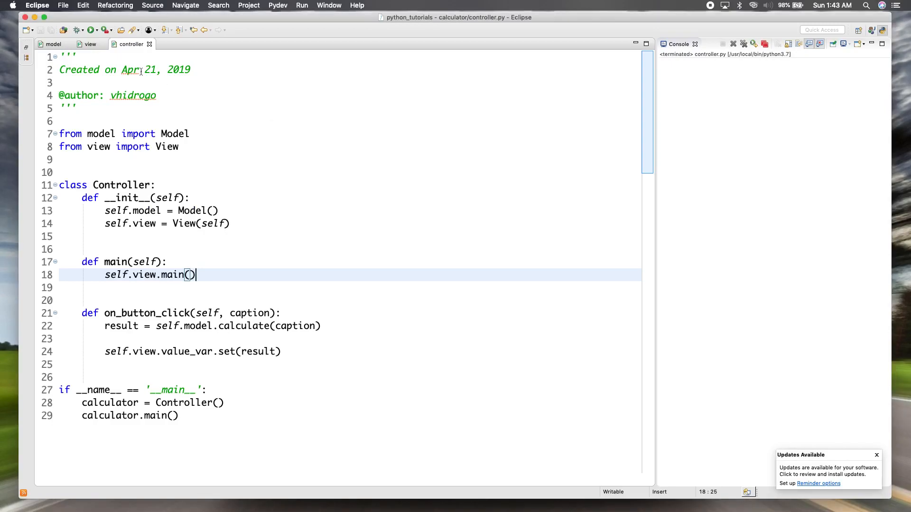
Return to model.py and select 'caption' in the operator assignment of calculate.
{"action": "left_click", "coordinate": [54, 44]}
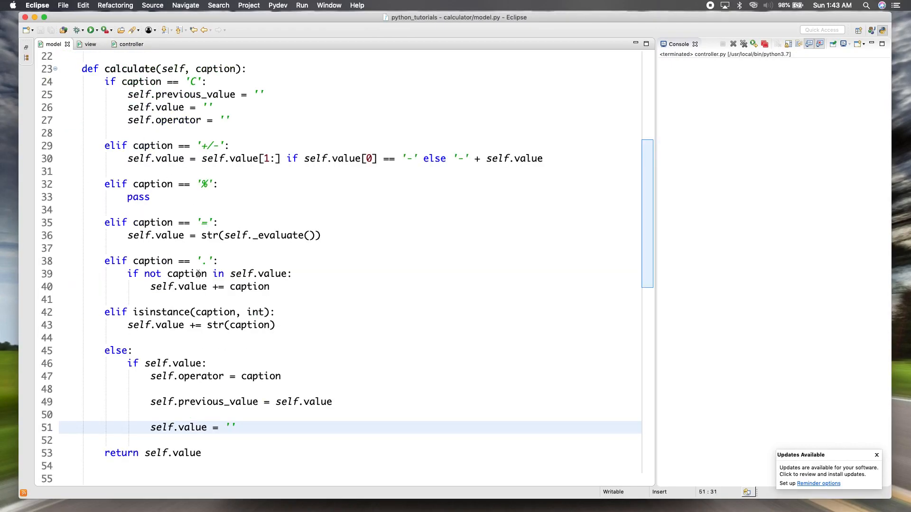
{"action": "double_click", "coordinate": [186, 274]}
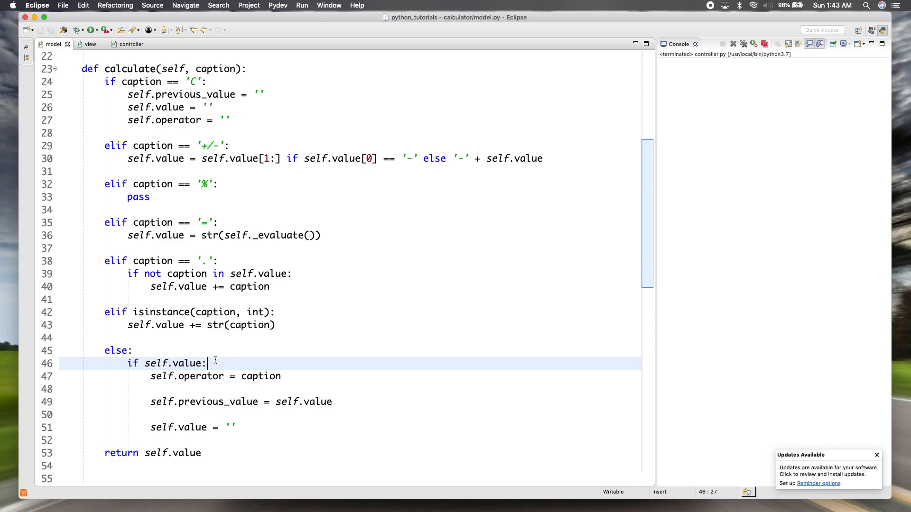
{"action": "scroll", "scroll_direction": "down", "scroll_amount": 3}
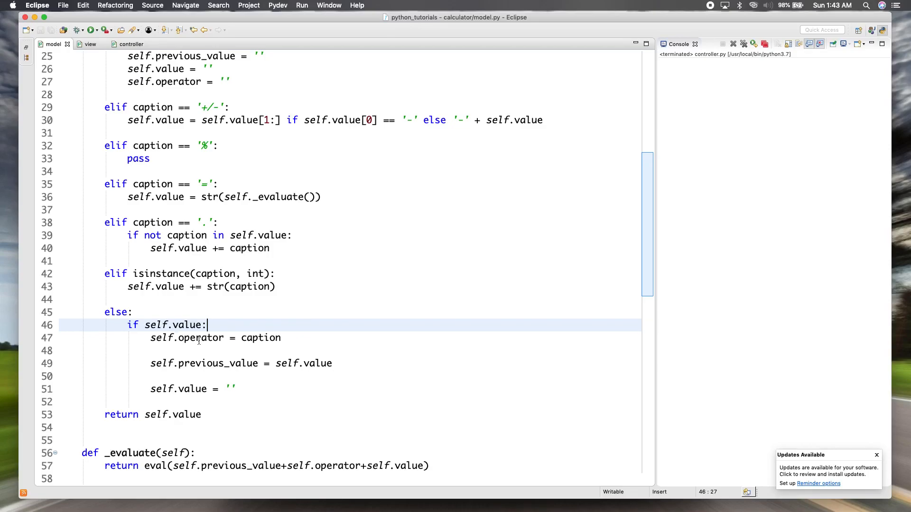
{"action": "mouse_move", "coordinate": [259, 337]}
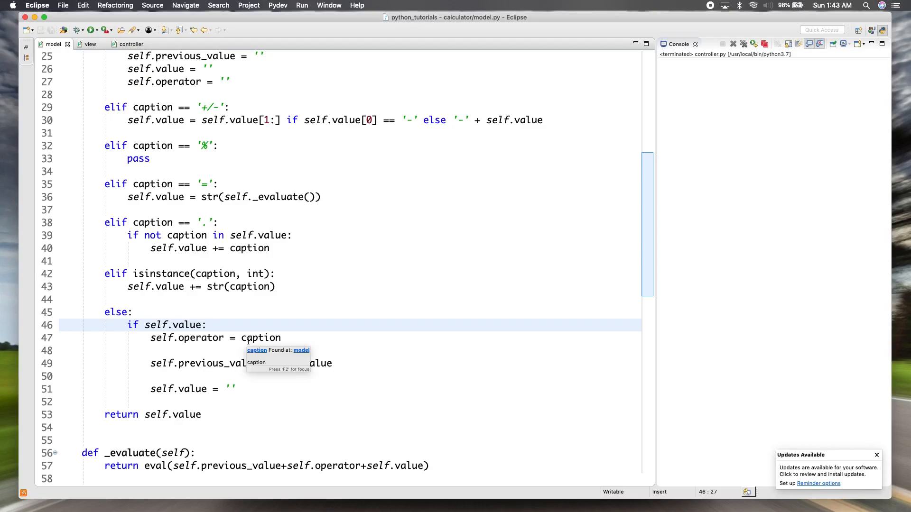
{"action": "left_click", "coordinate": [243, 337]}
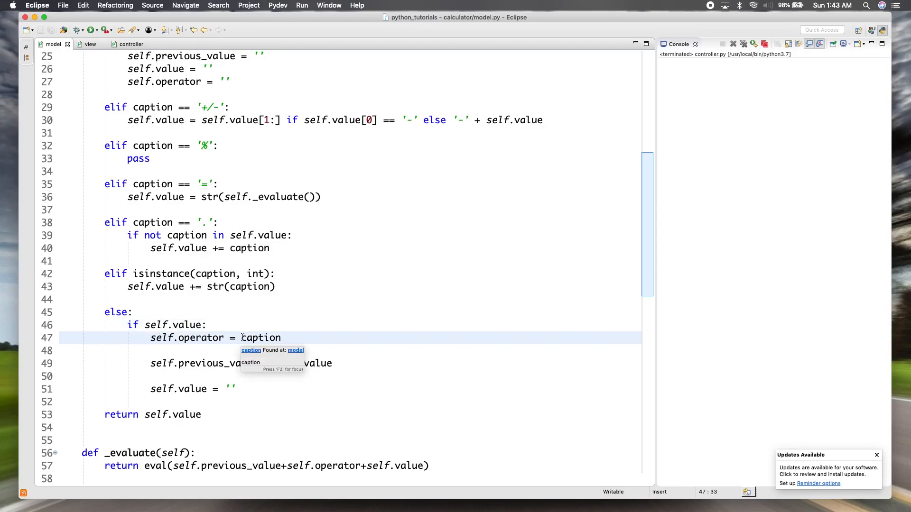
{"action": "double_click", "coordinate": [261, 338]}
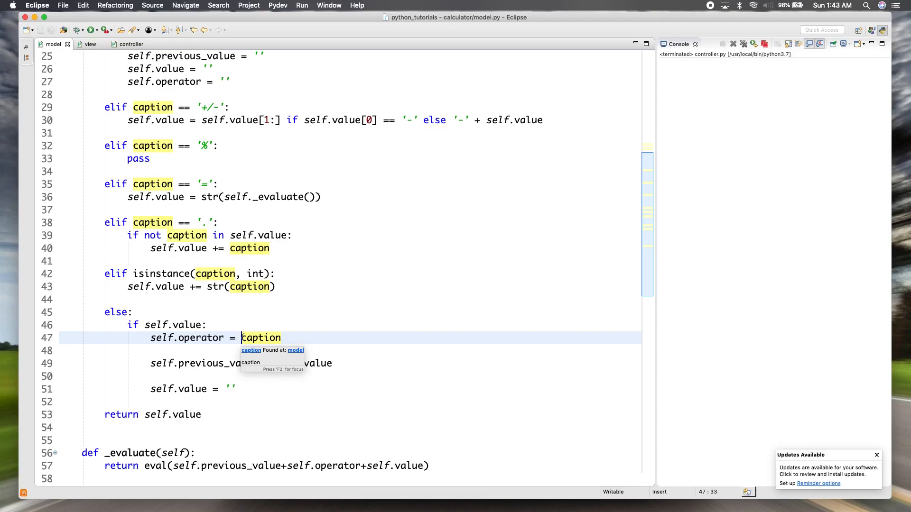
Make line 47 read self.operator = '//' if caption == '/'.
{"action": "type", "text": "'//' if"}
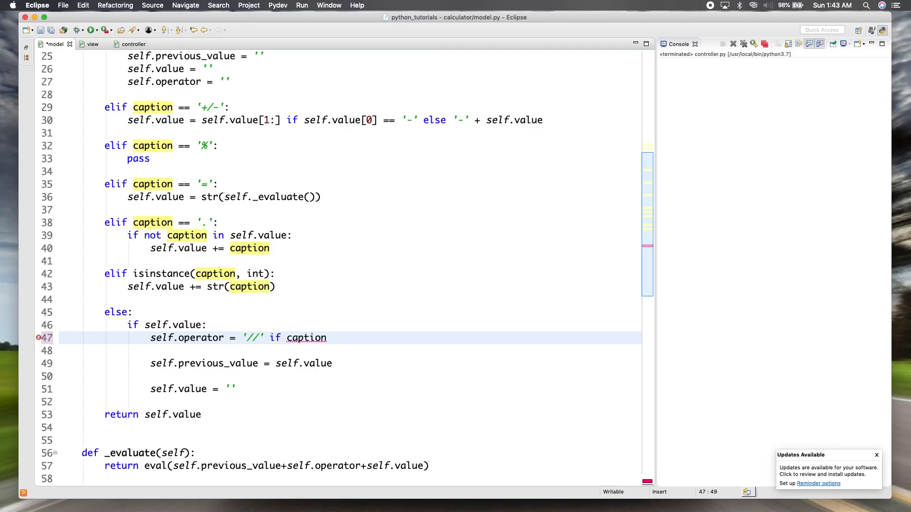
{"action": "type", "text": "== '/'"}
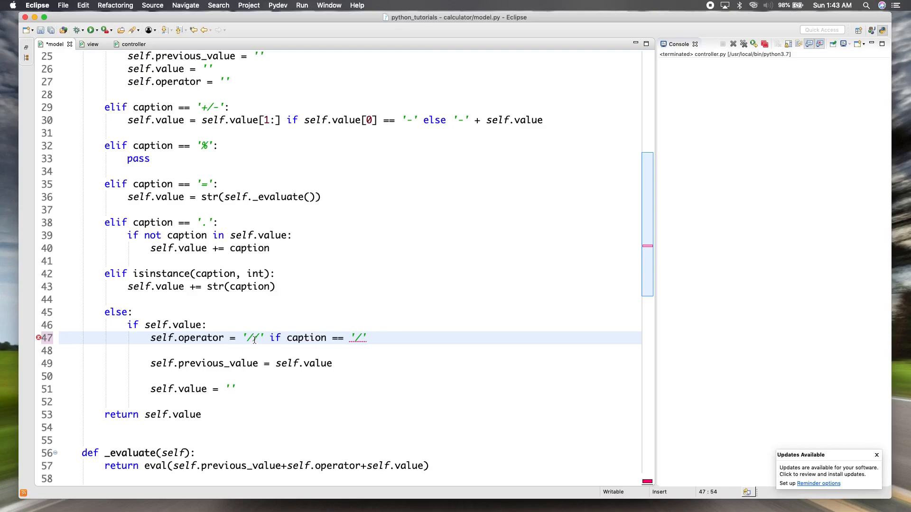
{"action": "mouse_move", "coordinate": [254, 338]}
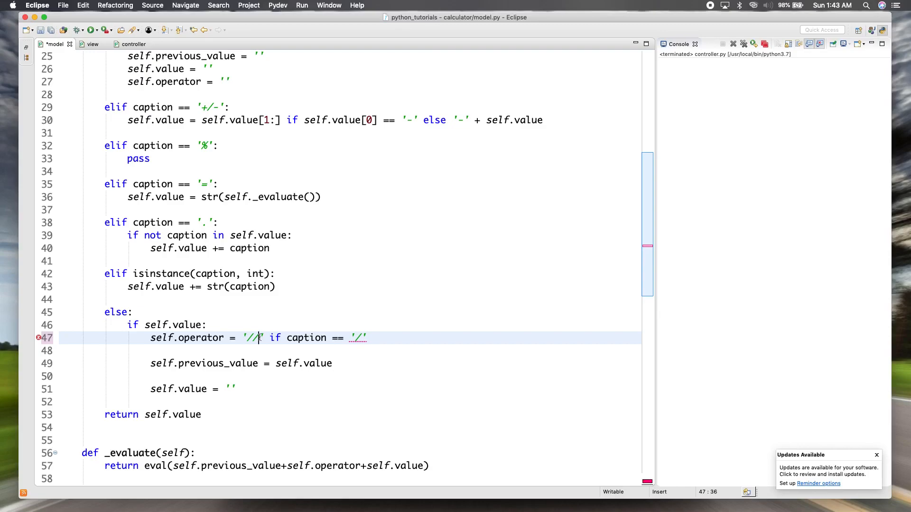
{"action": "left_click", "coordinate": [206, 324]}
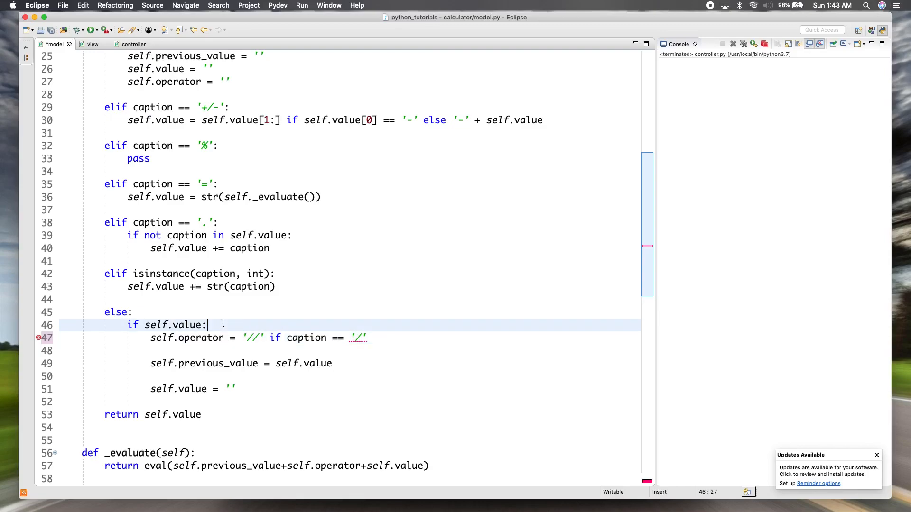
Begin a new line with 'if isinstance(self.previous_value, int)' before the operator line.
{"action": "key", "text": "Return"}
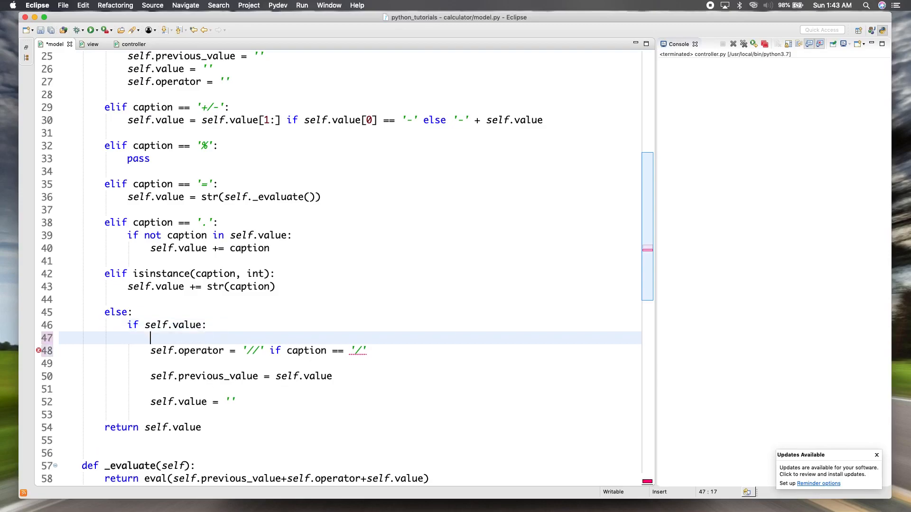
{"action": "type", "text": "if"}
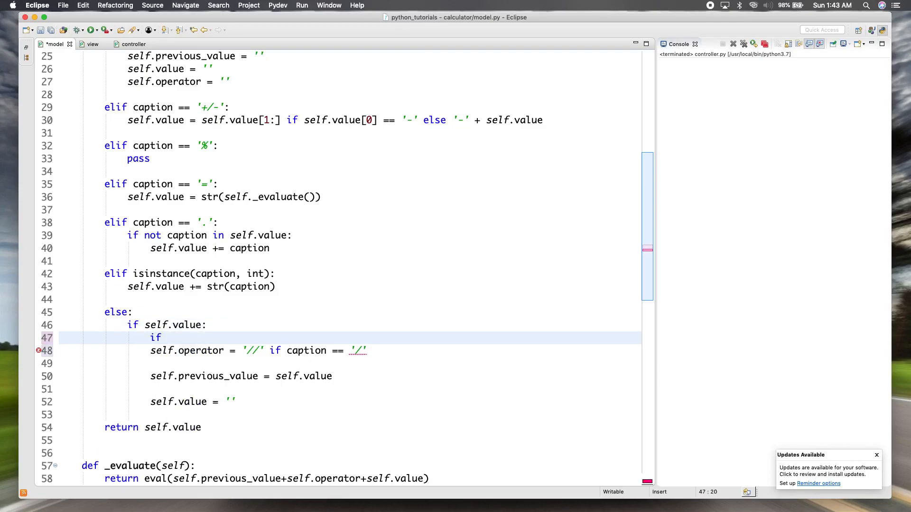
{"action": "type", "text": "is"}
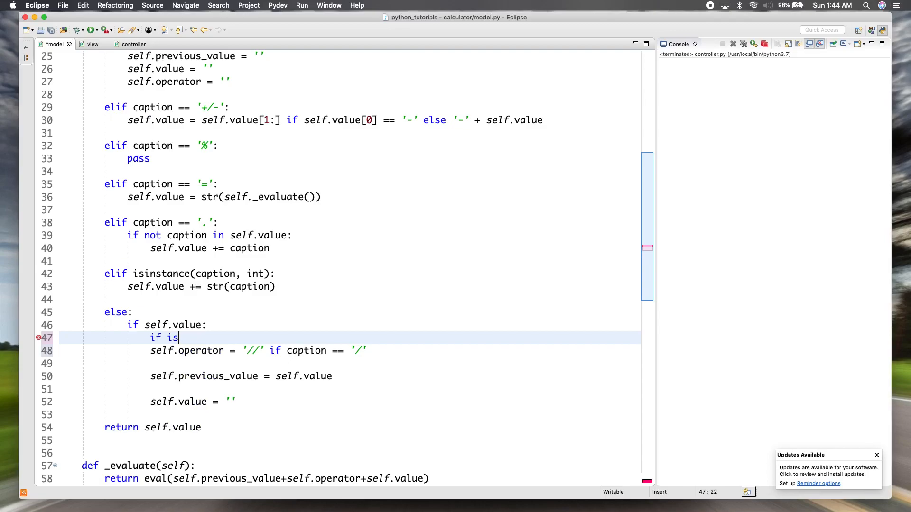
{"action": "type", "text": "instance(self., class_or_tuple"}
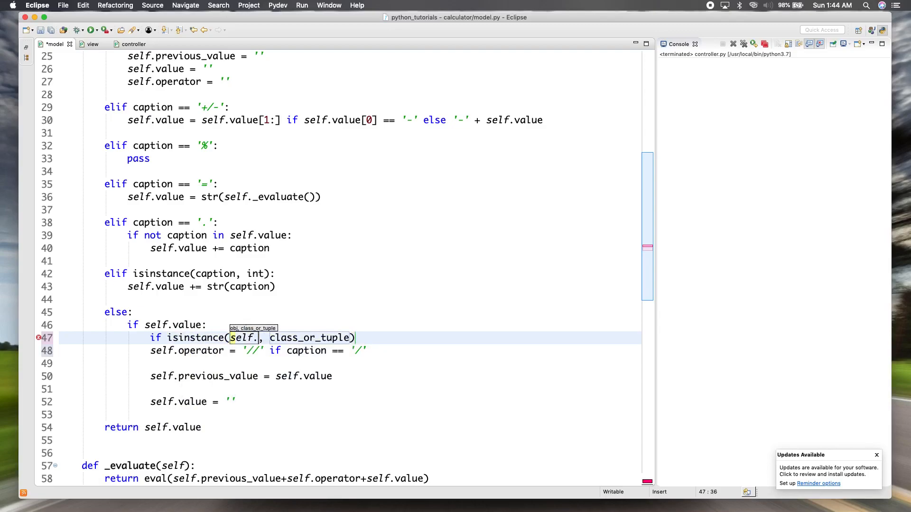
{"action": "type", "text": "previous_value"}
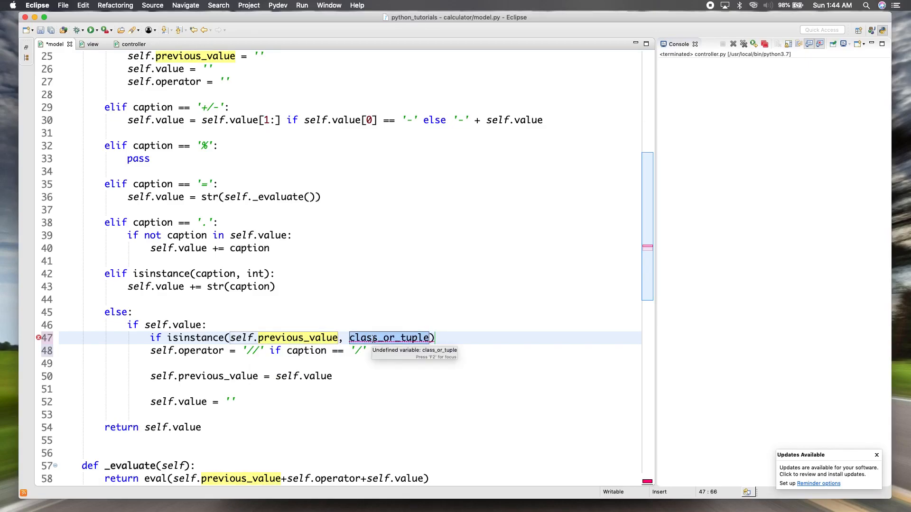
{"action": "type", "text": "int"}
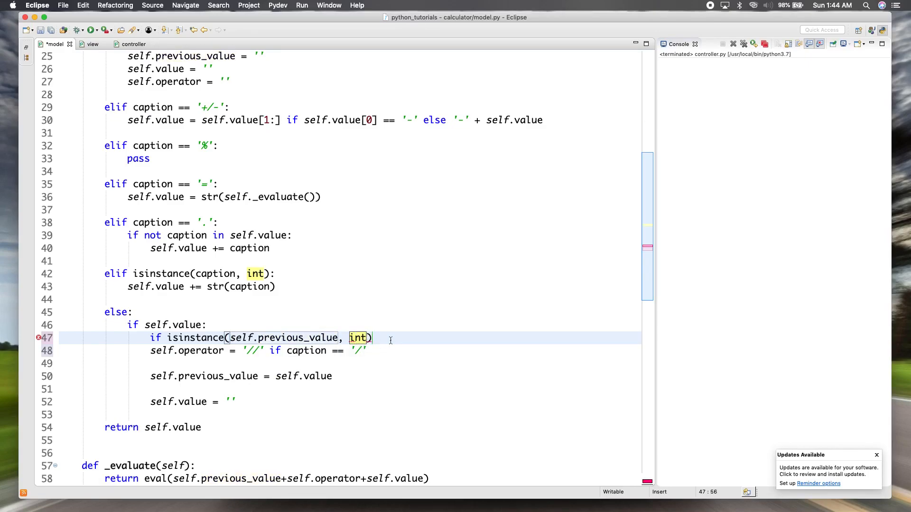
{"action": "left_click", "coordinate": [372, 337]}
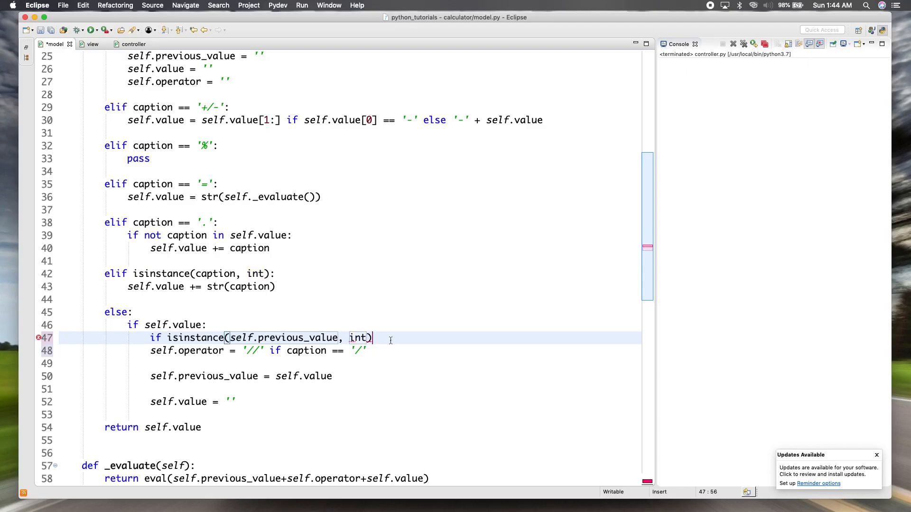
{"action": "key", "text": "Right"}
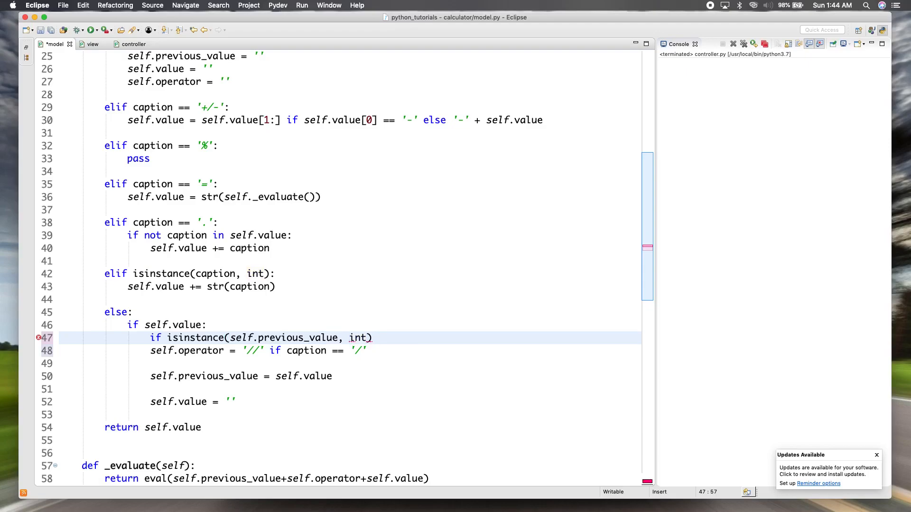
Complete the condition with 'and isinstance(self.value, int):'.
{"action": "type", "text": "and ininstan"}
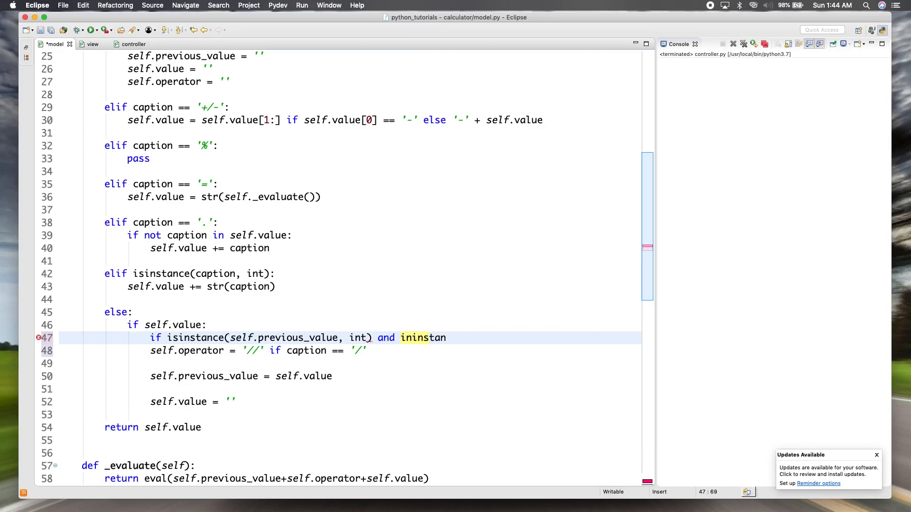
{"action": "key", "text": "BackSpace"}
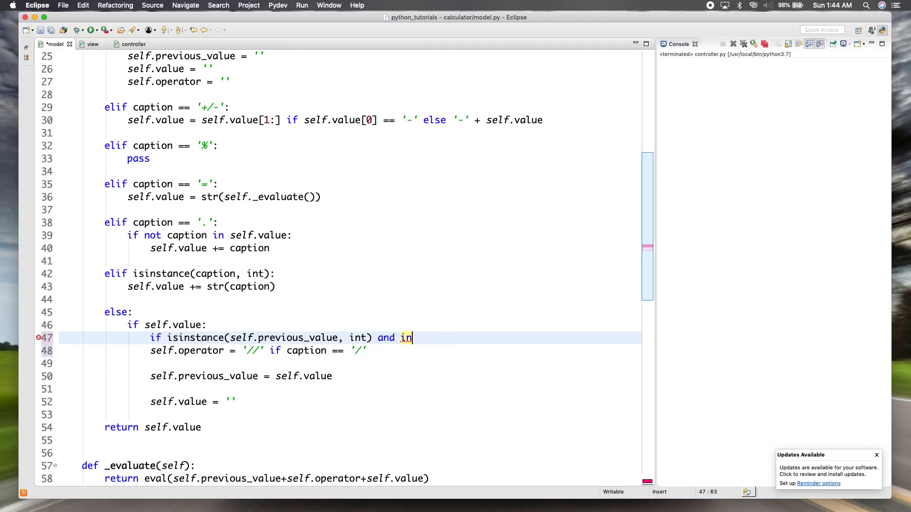
{"action": "type", "text": "sinstance(self.value, class_or_tuple"}
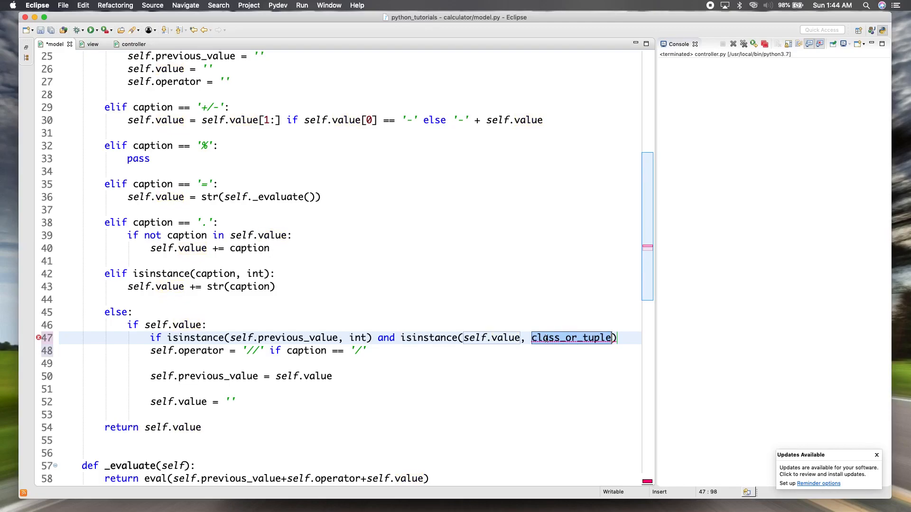
{"action": "type", "text": "i"}
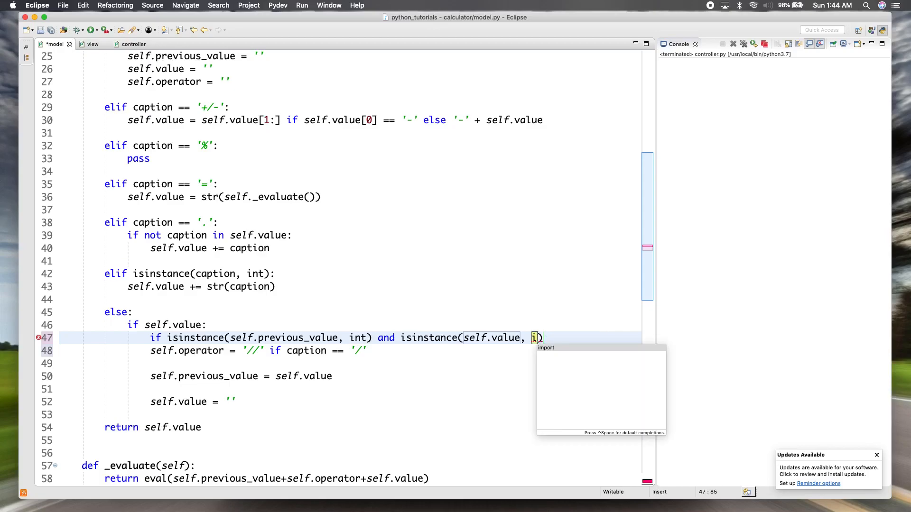
{"action": "type", "text": "nt"}
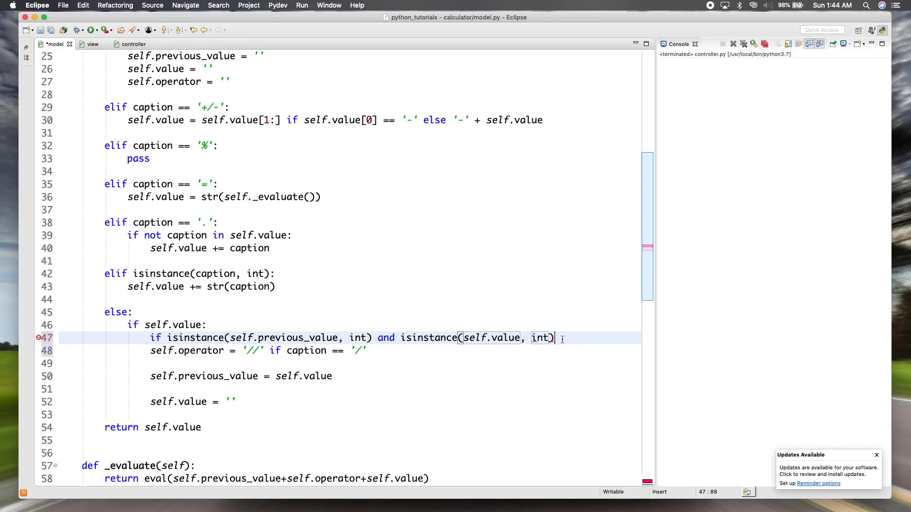
{"action": "type", "text": ":"}
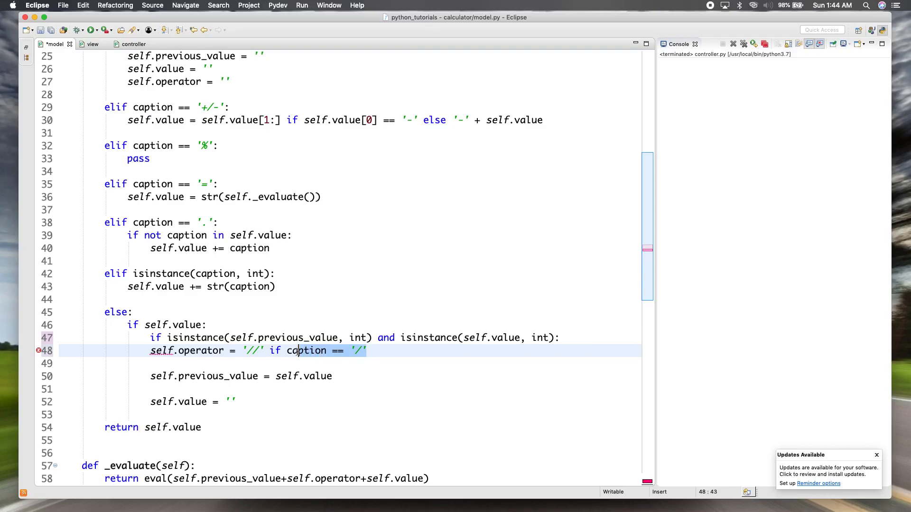
Replace 'caption' in the operator assignment line, retyping it as 'cap'.
{"action": "double_click", "coordinate": [308, 350]}
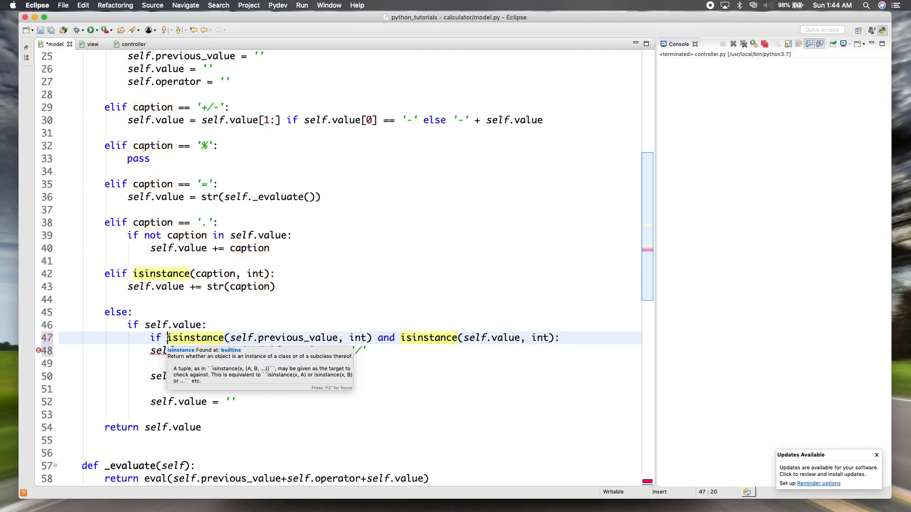
{"action": "type", "text": "cap"}
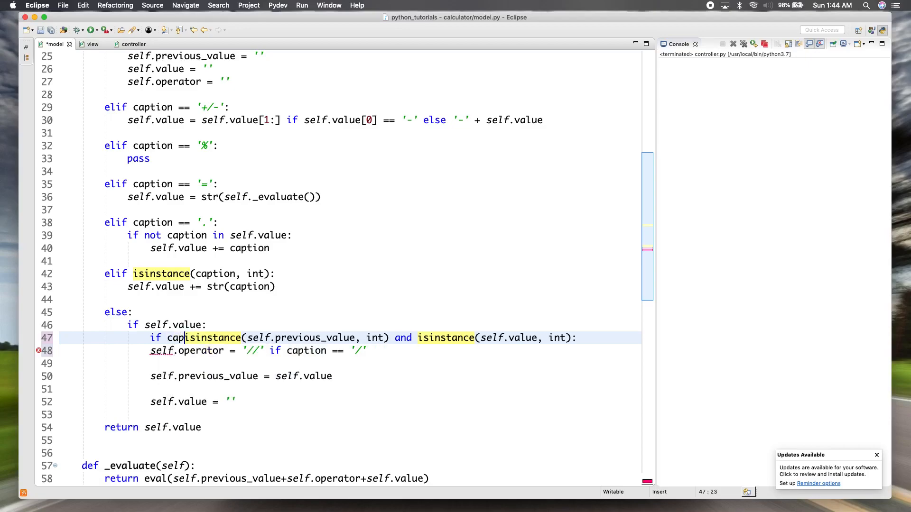